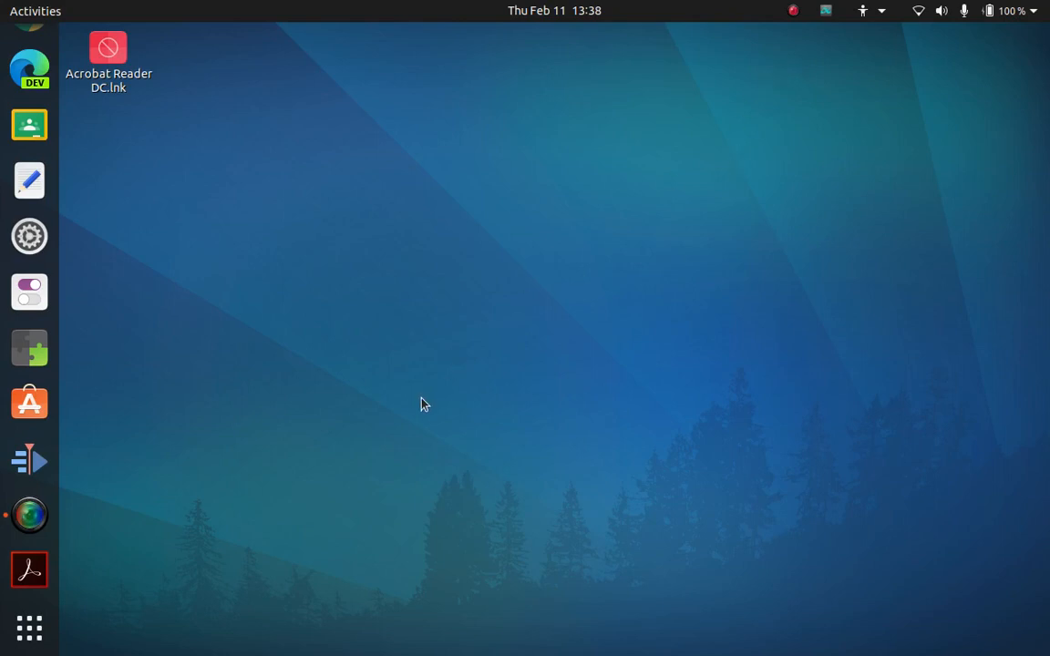
{"action": "mouse_move", "coordinate": [426, 401]}
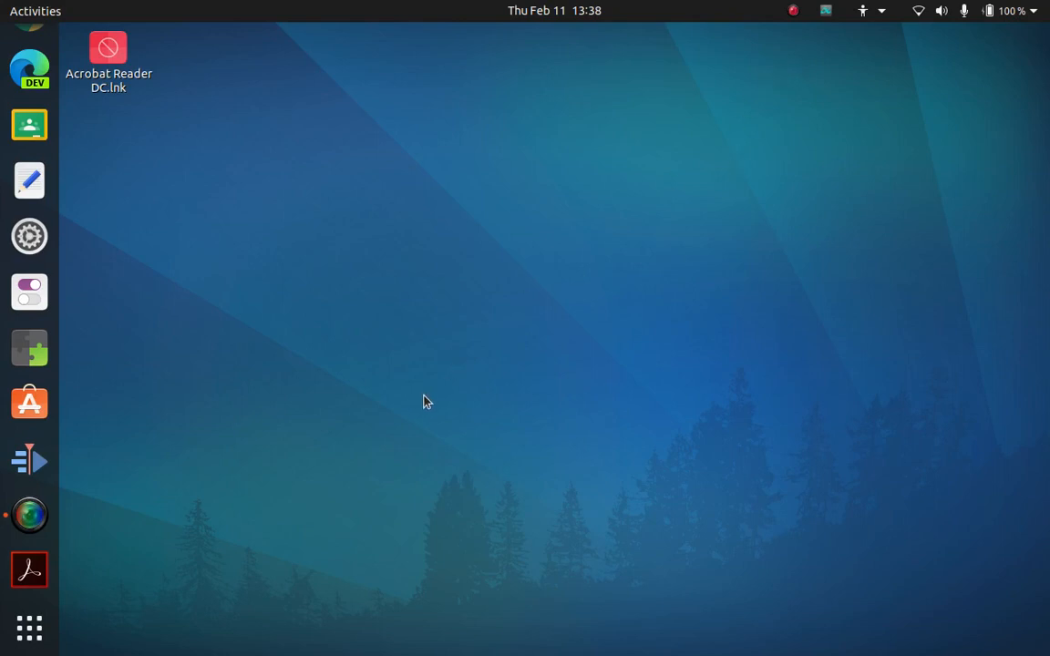
{"action": "mouse_move", "coordinate": [455, 402]}
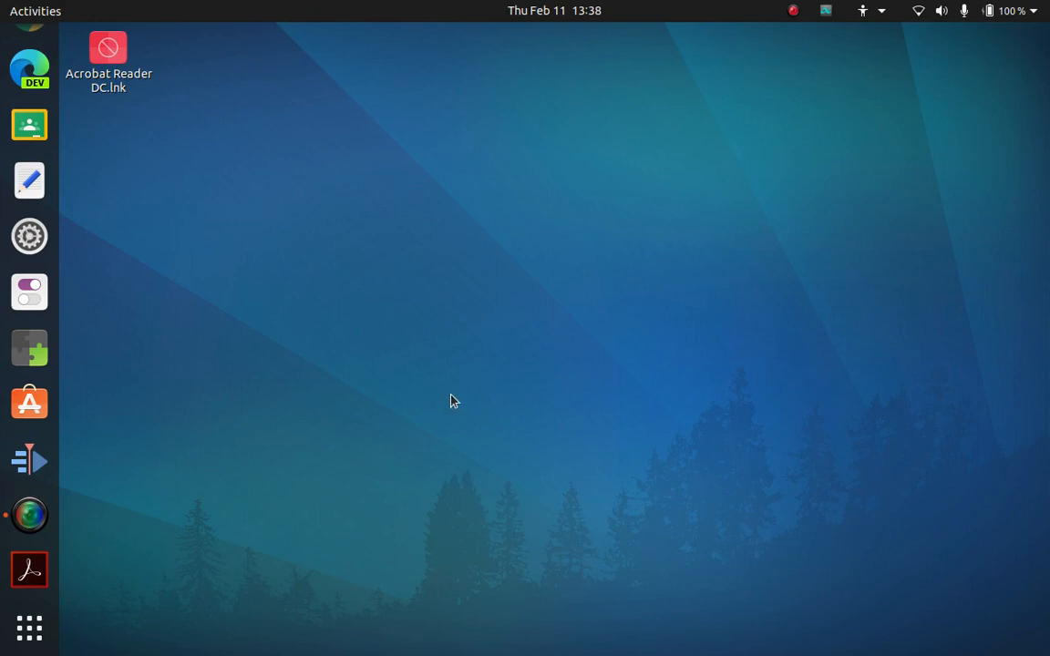
{"action": "mouse_move", "coordinate": [405, 233]}
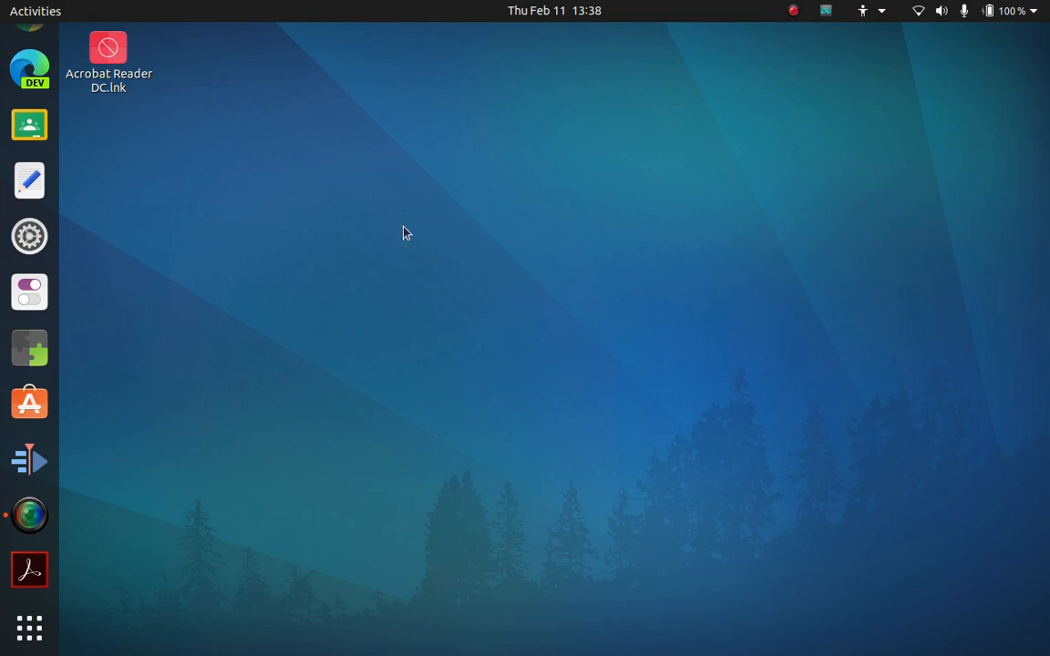
{"action": "mouse_move", "coordinate": [330, 316]}
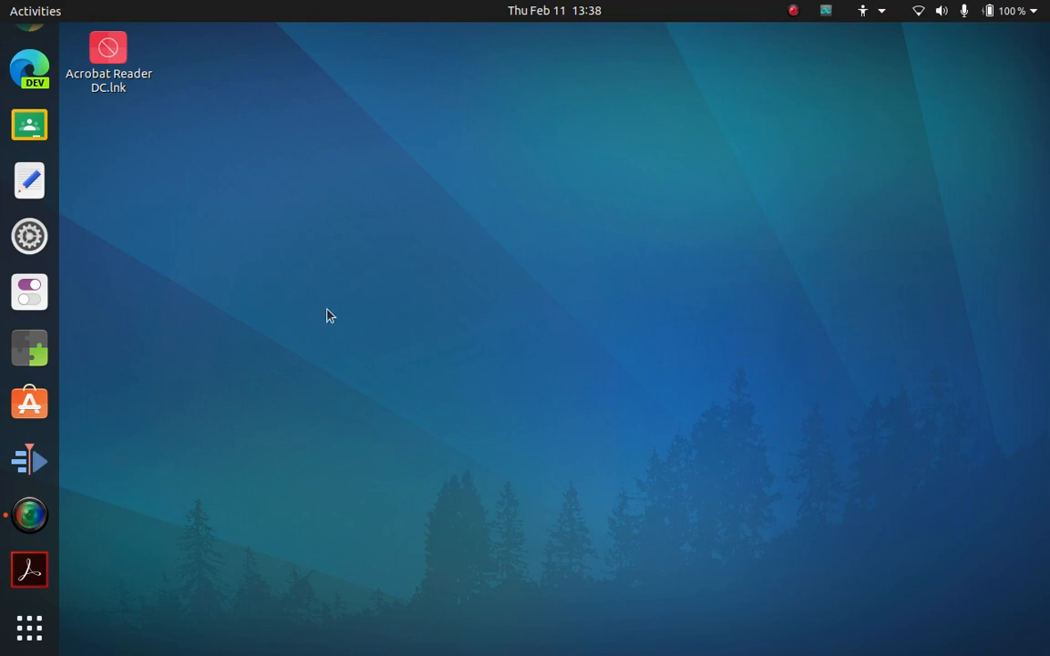
{"action": "mouse_move", "coordinate": [588, 253]}
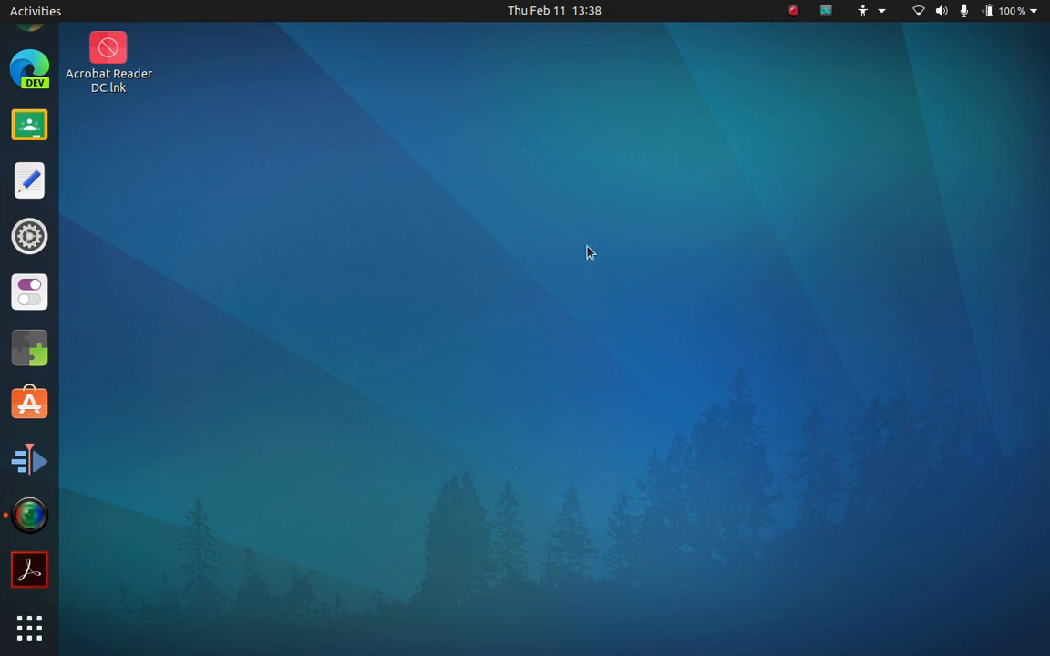
{"action": "mouse_move", "coordinate": [30, 349]}
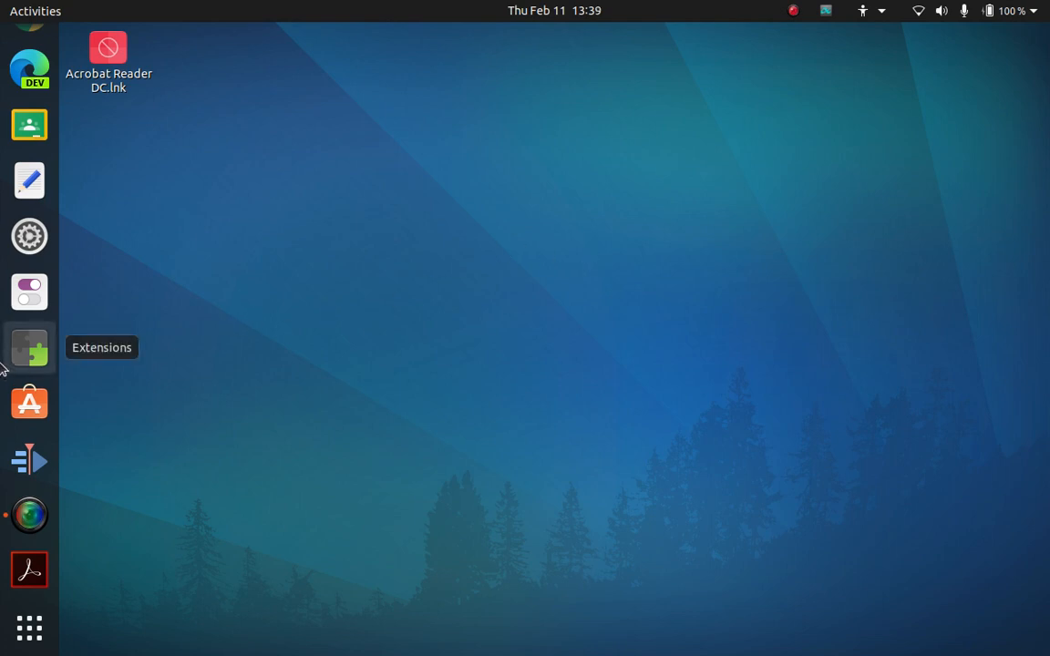
{"action": "mouse_move", "coordinate": [29, 403]}
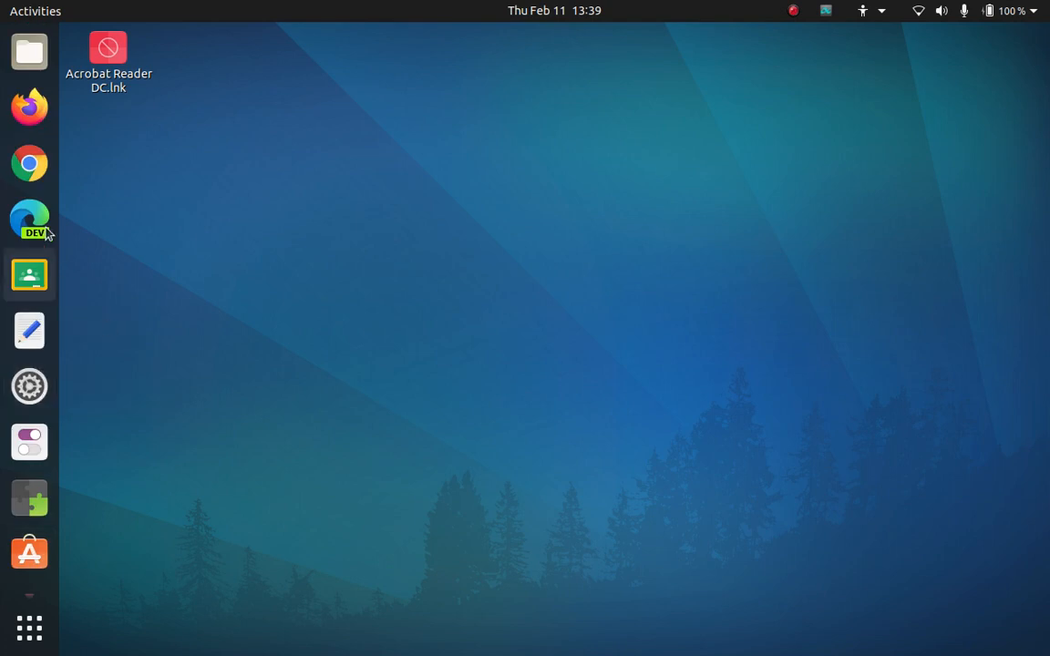
{"action": "mouse_move", "coordinate": [30, 163]}
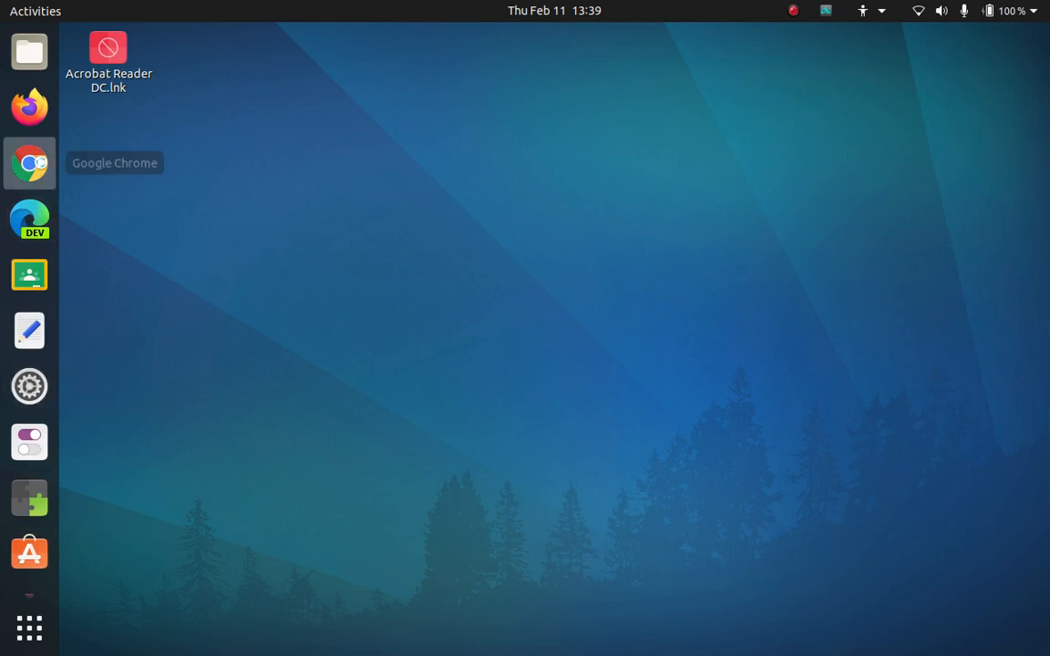
- Launch Google Chrome and load anaconda.com
{"action": "left_click", "coordinate": [29, 163]}
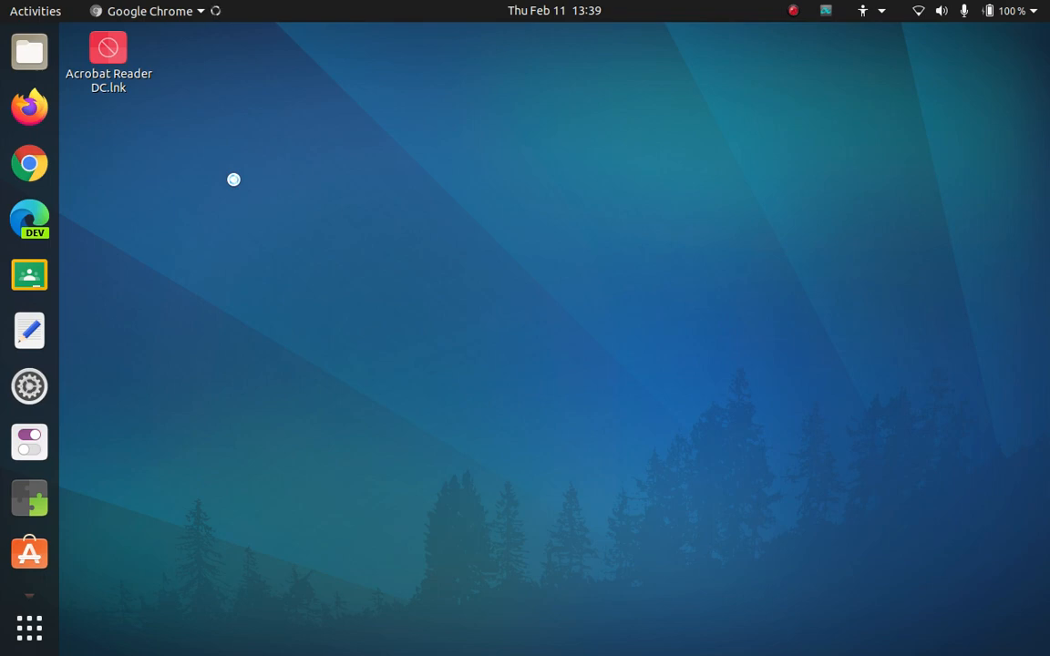
{"action": "left_click", "coordinate": [29, 163]}
{"action": "type", "text": "anaconda.com"}
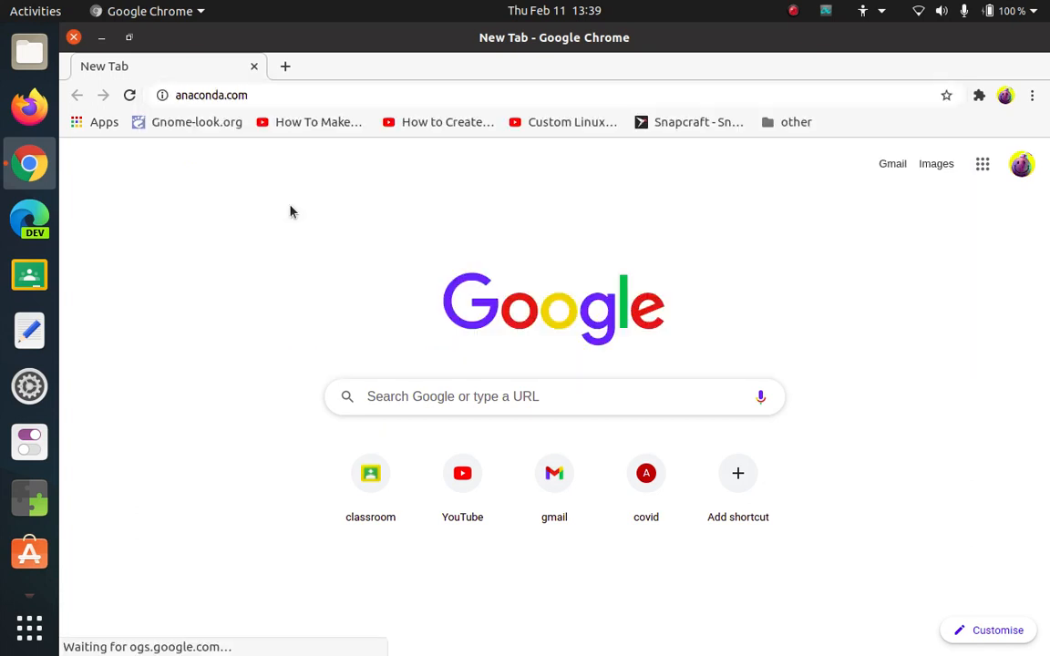
{"action": "key", "text": "Return"}
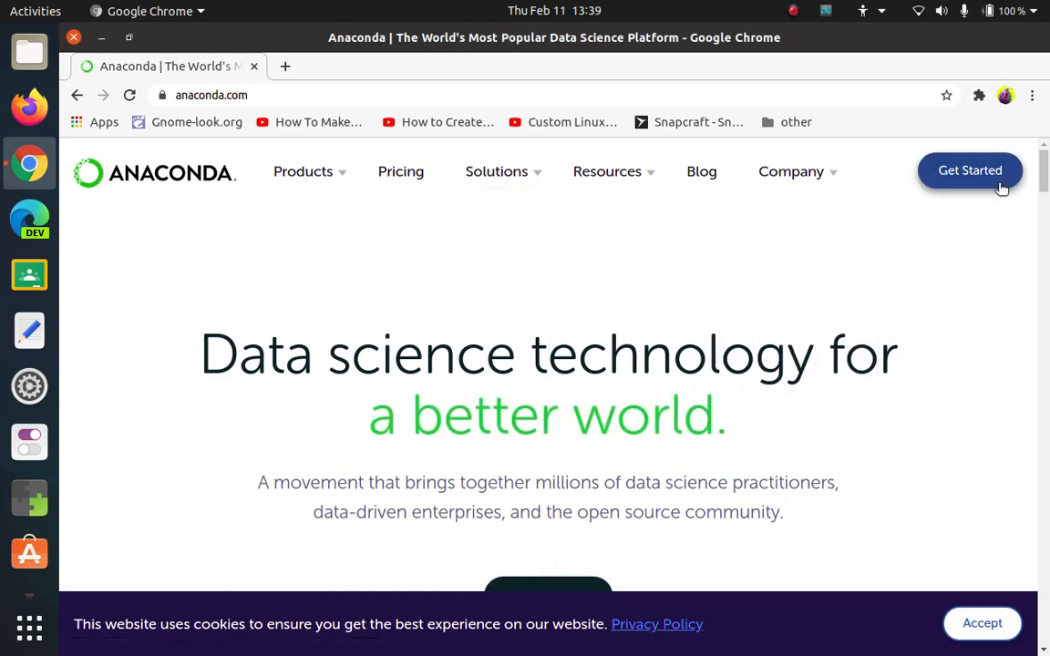
- Follow Get Started to the Anaconda installers list for Windows, macOS and Linux
{"action": "left_click", "coordinate": [970, 171]}
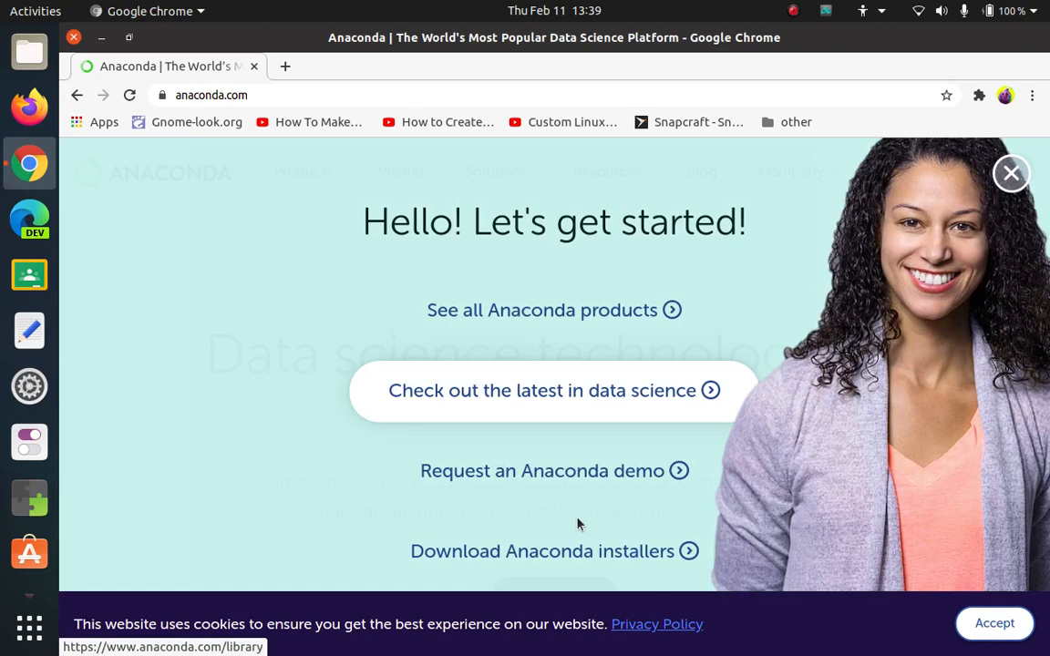
{"action": "mouse_move", "coordinate": [572, 565]}
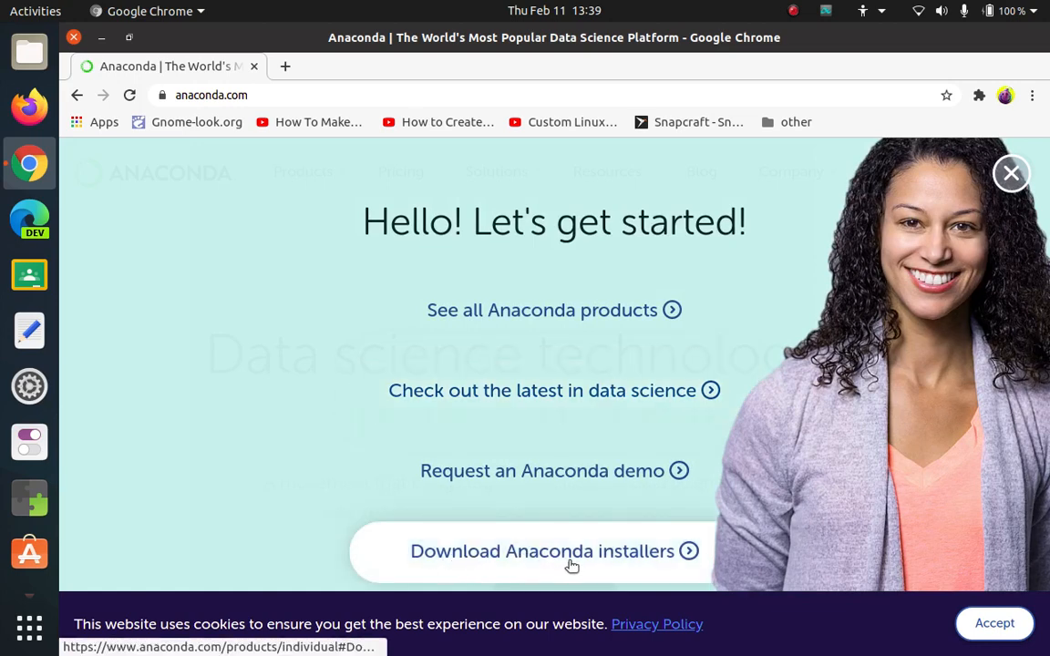
{"action": "left_click", "coordinate": [1011, 172]}
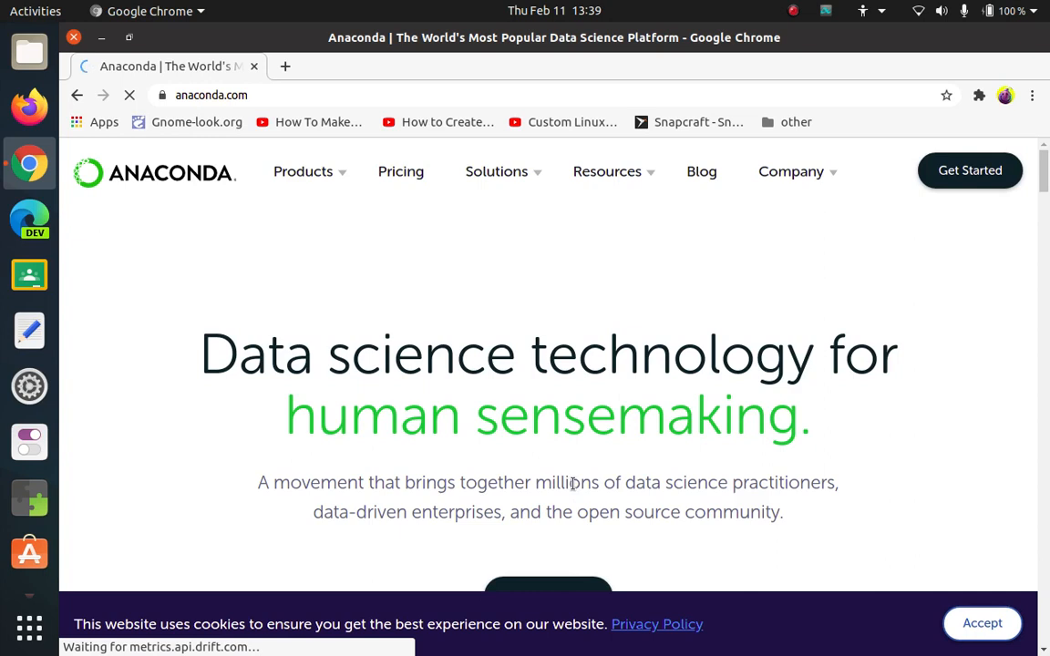
{"action": "mouse_move", "coordinate": [935, 456]}
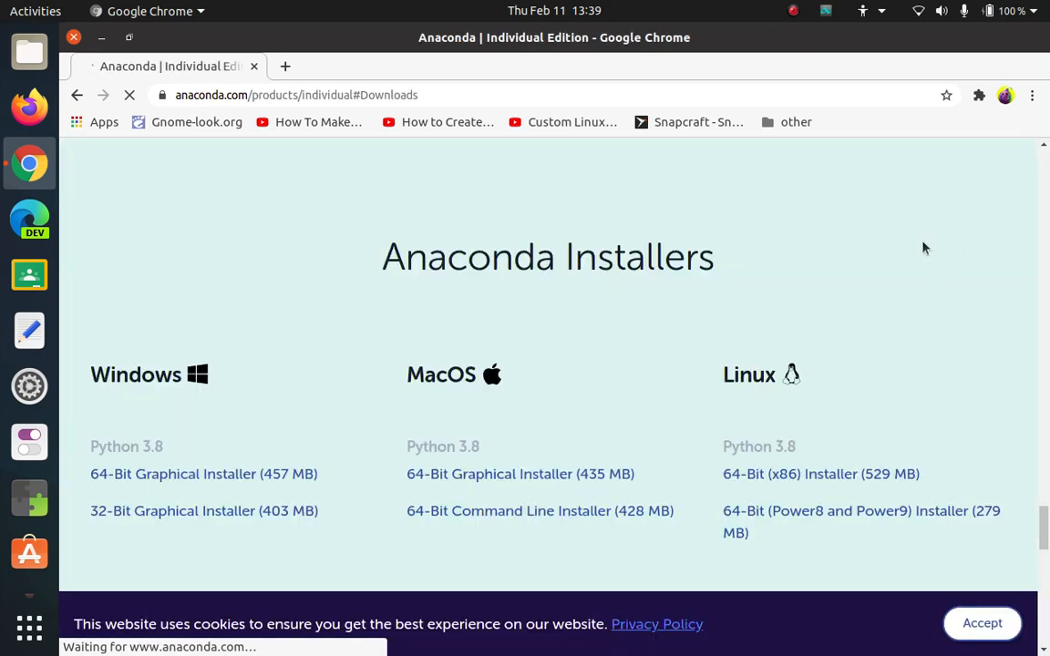
{"action": "left_click", "coordinate": [820, 474]}
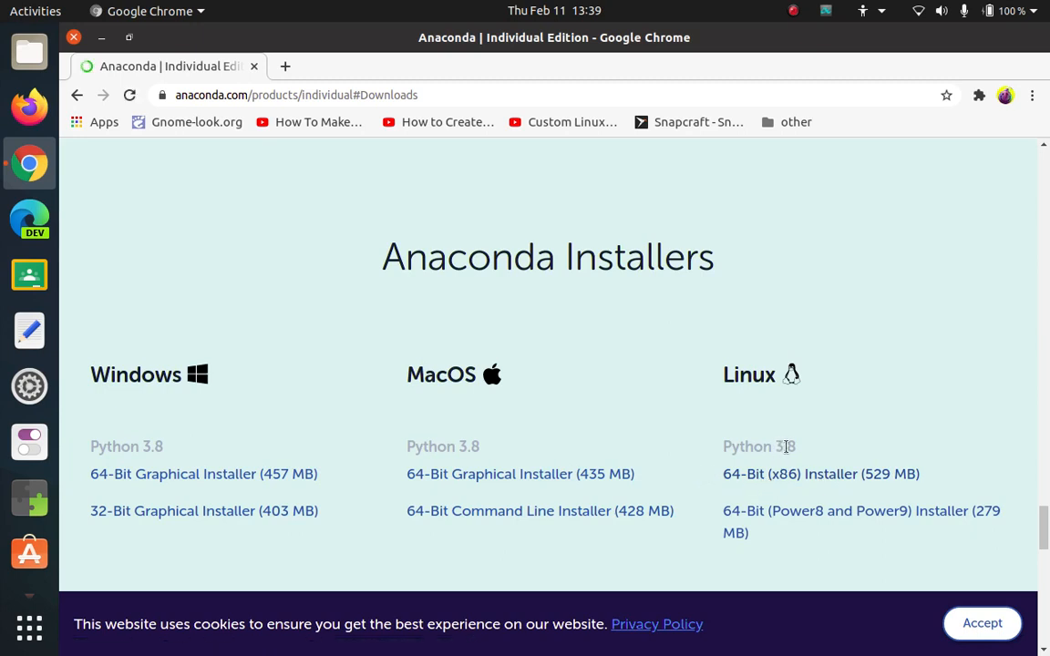
{"action": "mouse_move", "coordinate": [800, 454]}
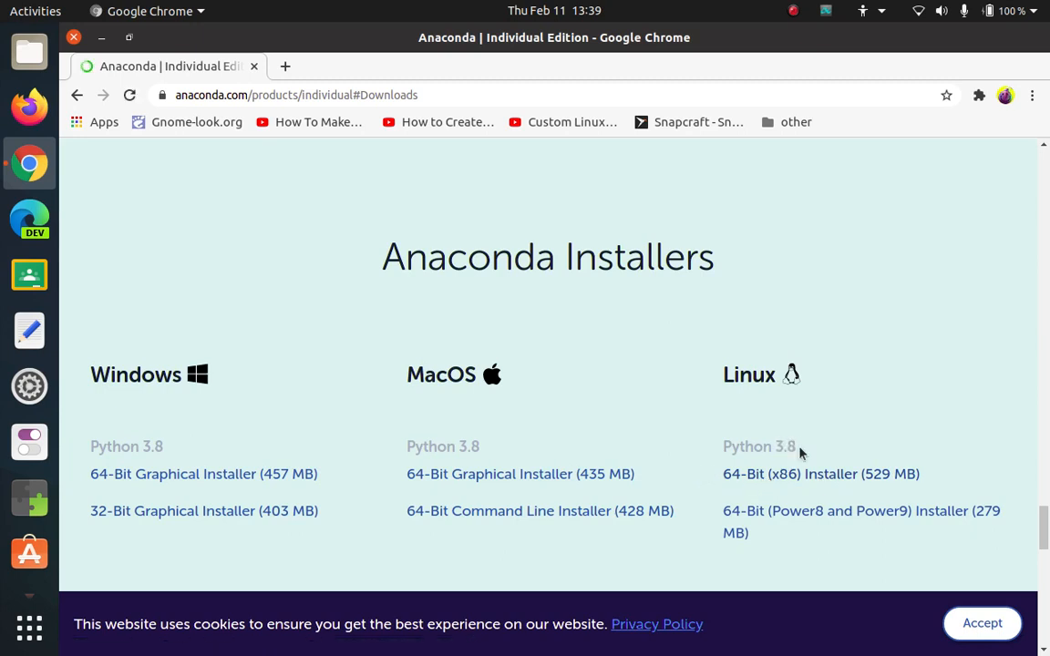
{"action": "mouse_move", "coordinate": [791, 446]}
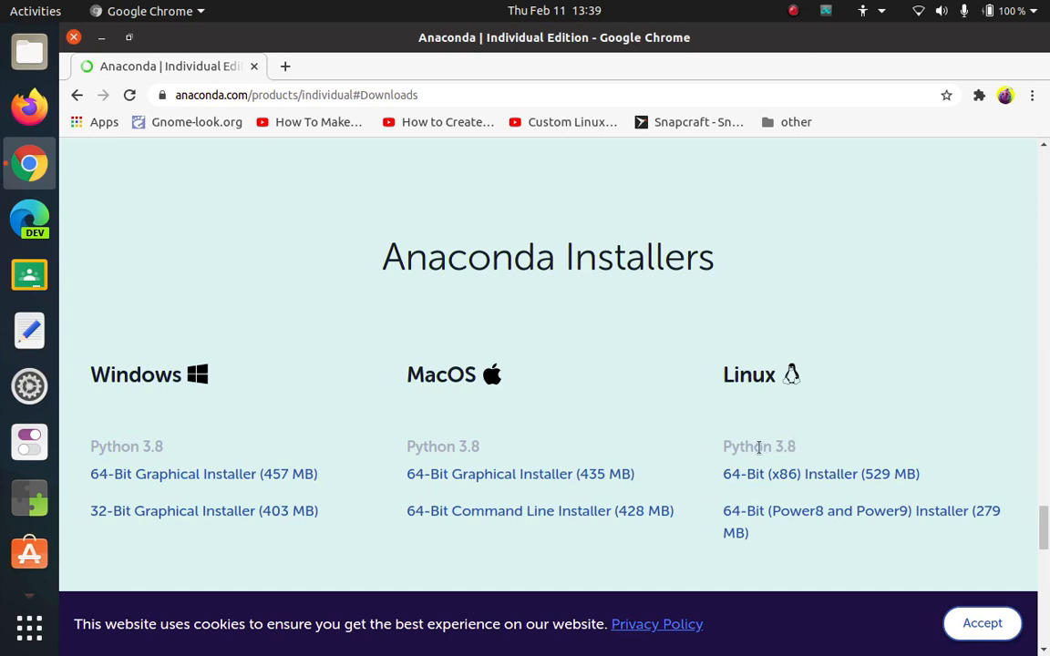
{"action": "mouse_move", "coordinate": [819, 380]}
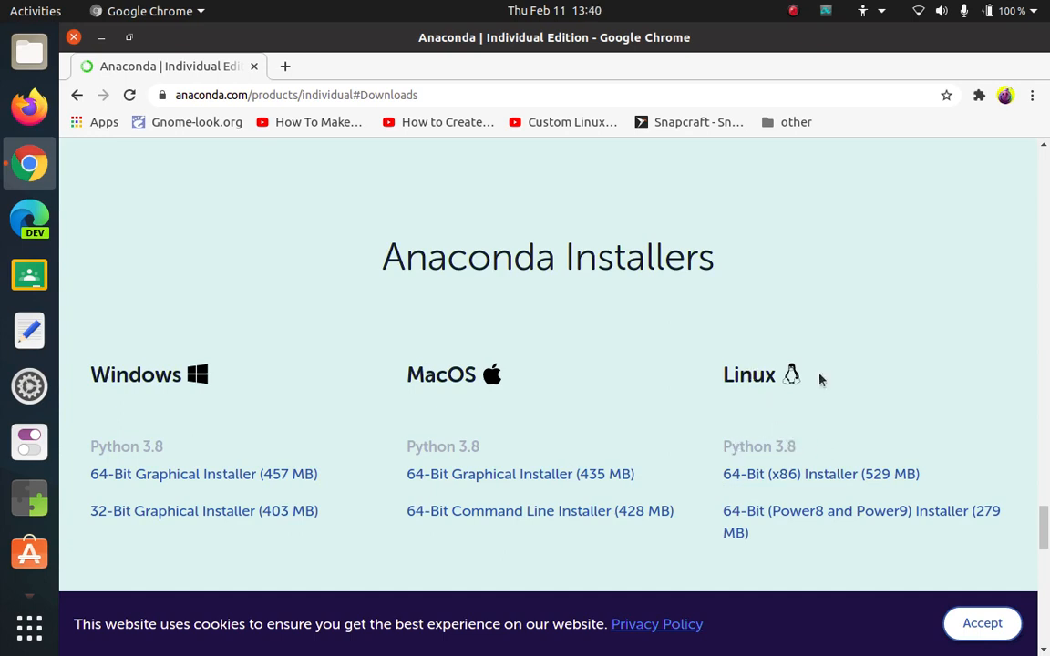
- Start downloading the Linux 64-Bit (x86) installer (529 MB)
{"action": "left_click", "coordinate": [821, 474]}
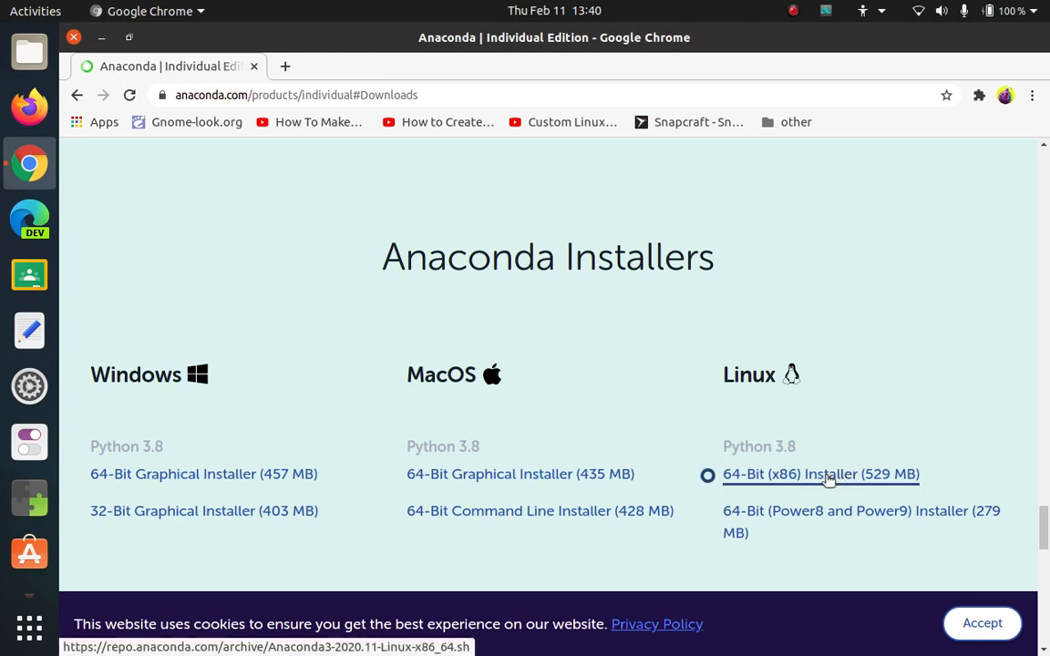
{"action": "left_click", "coordinate": [821, 474]}
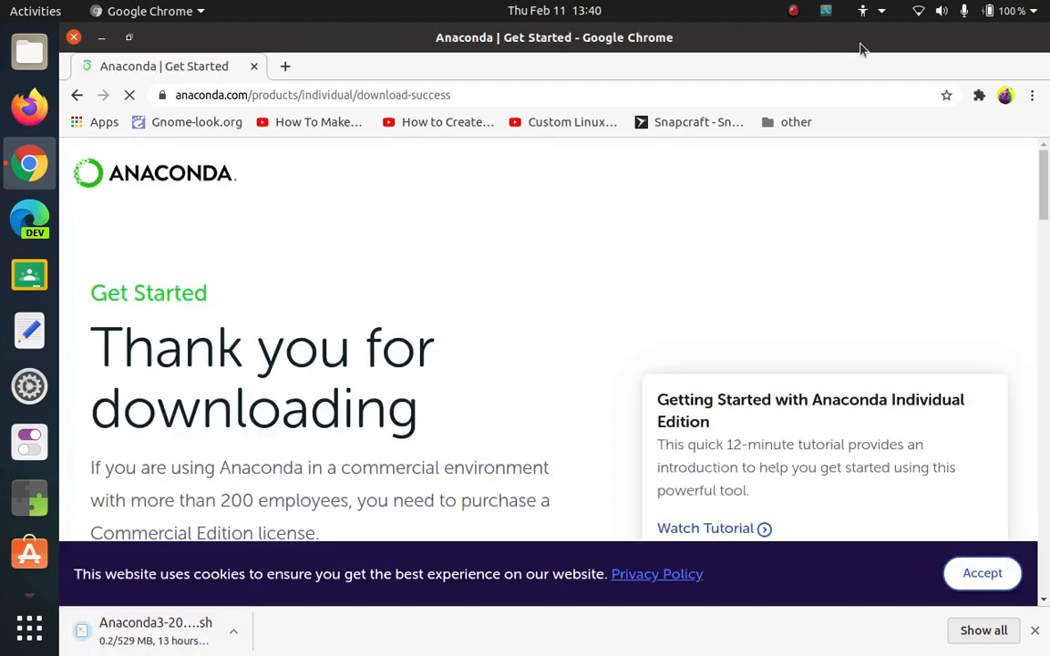
{"action": "left_click", "coordinate": [794, 10]}
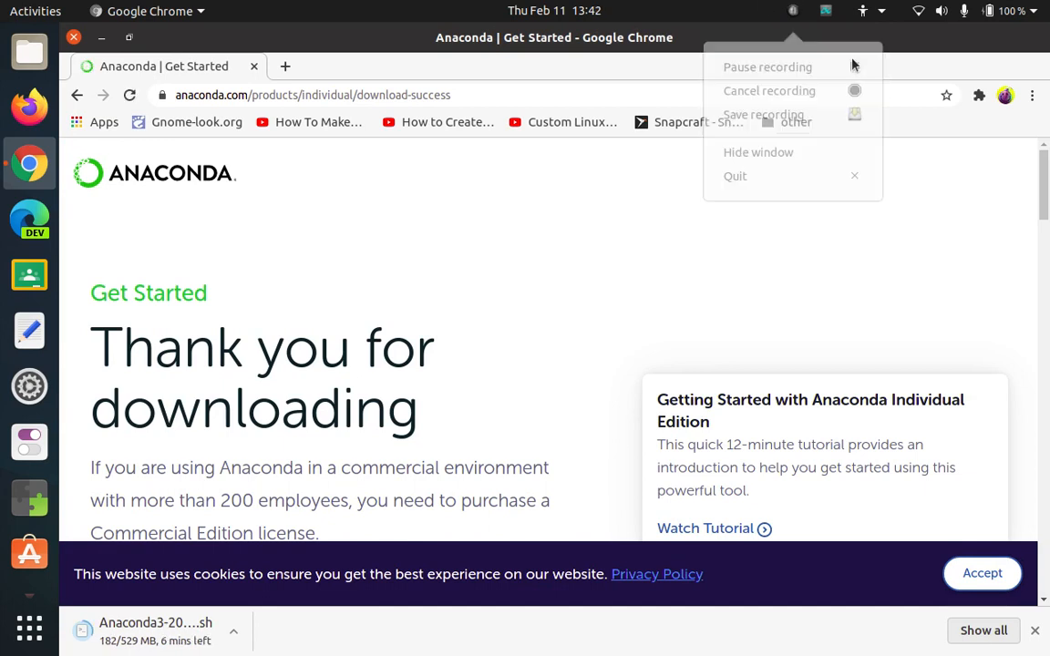
- Cancel the in-progress Anaconda download and minimize Chrome to reveal the desktop
{"action": "left_click", "coordinate": [768, 66]}
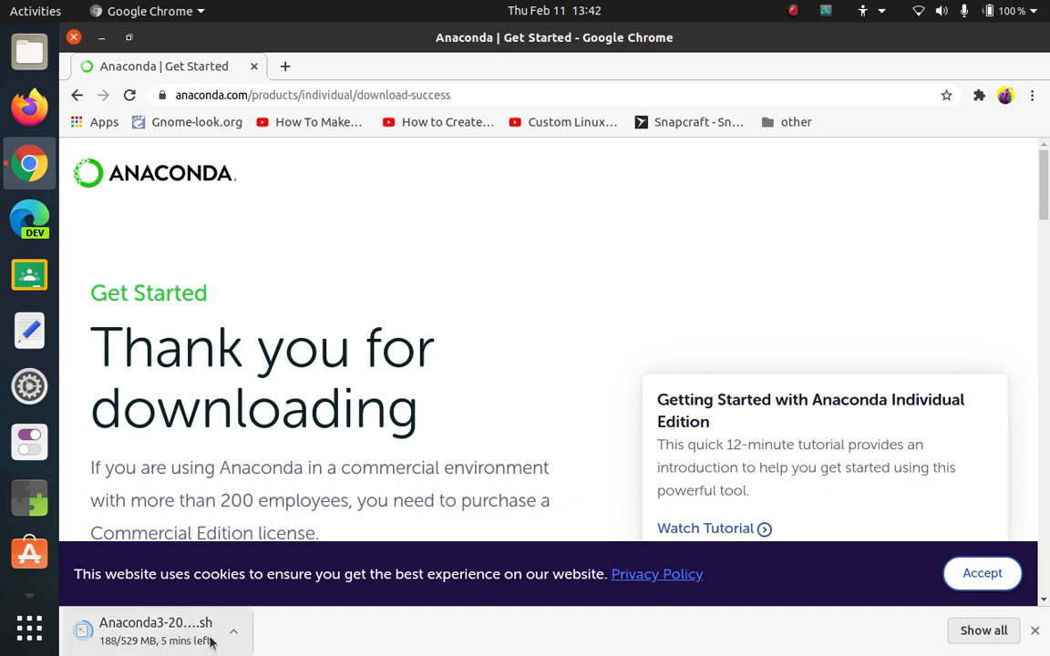
{"action": "left_click", "coordinate": [234, 631]}
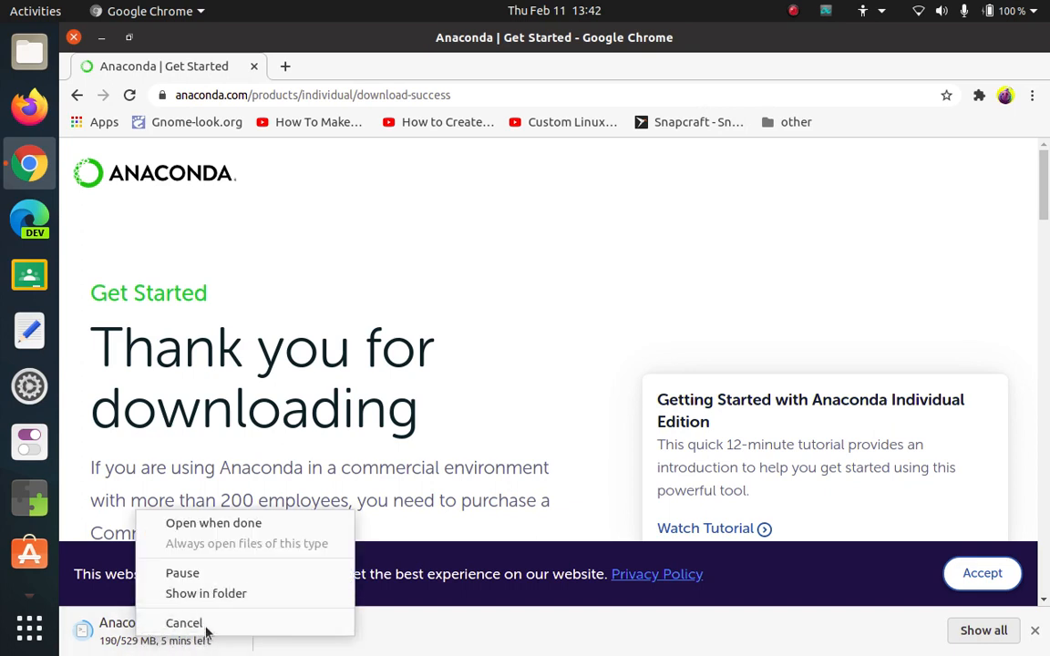
{"action": "left_click", "coordinate": [184, 623]}
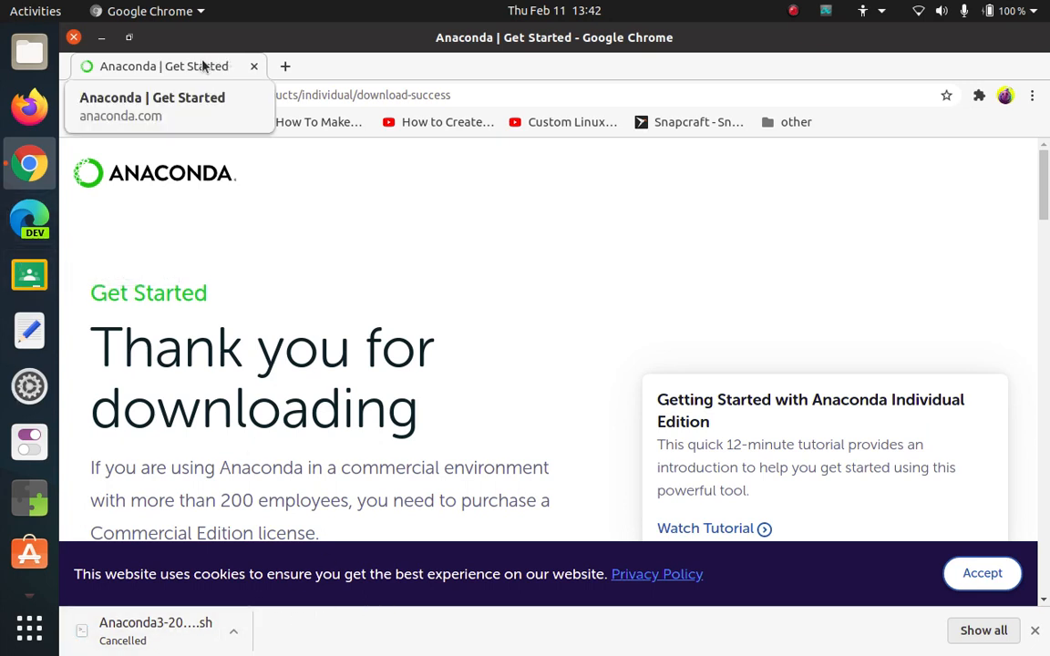
{"action": "left_click", "coordinate": [73, 38]}
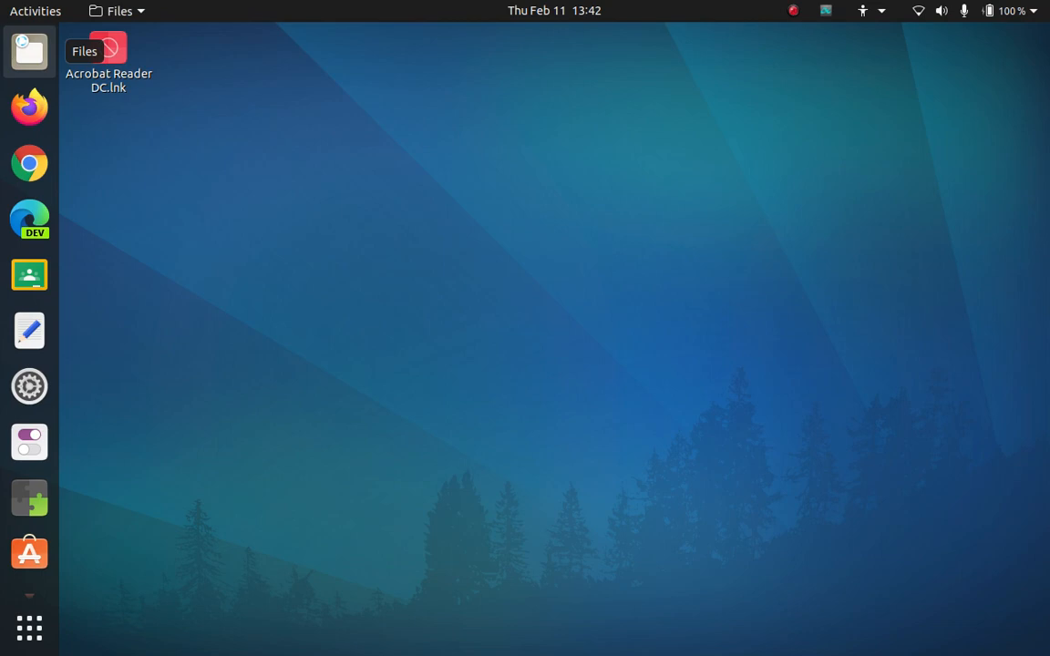
{"action": "double_click", "coordinate": [108, 46]}
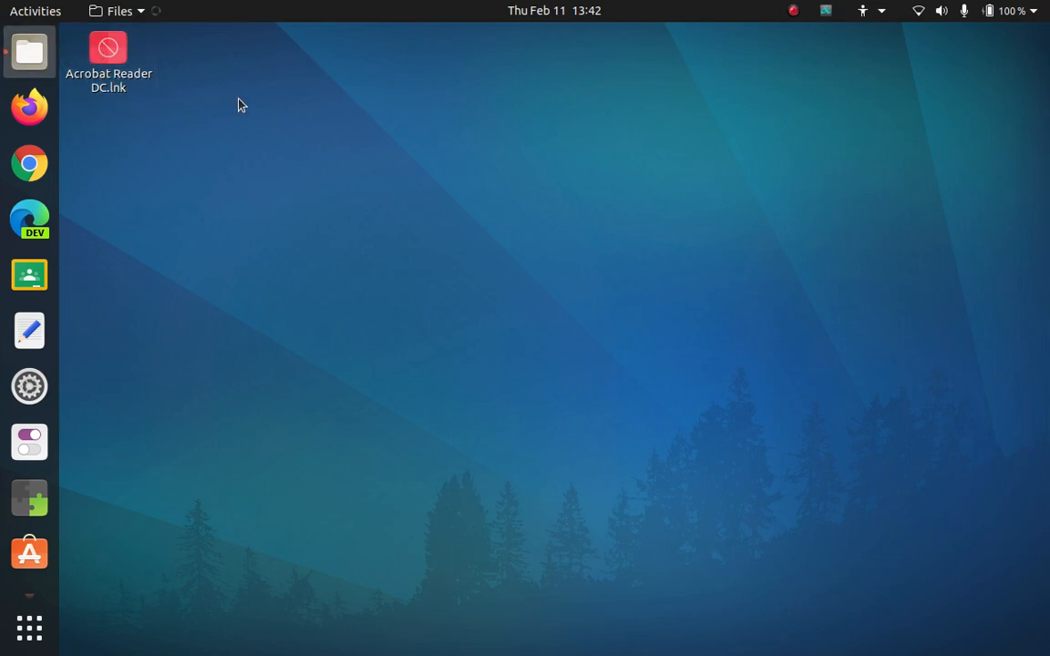
{"action": "left_click", "coordinate": [29, 51]}
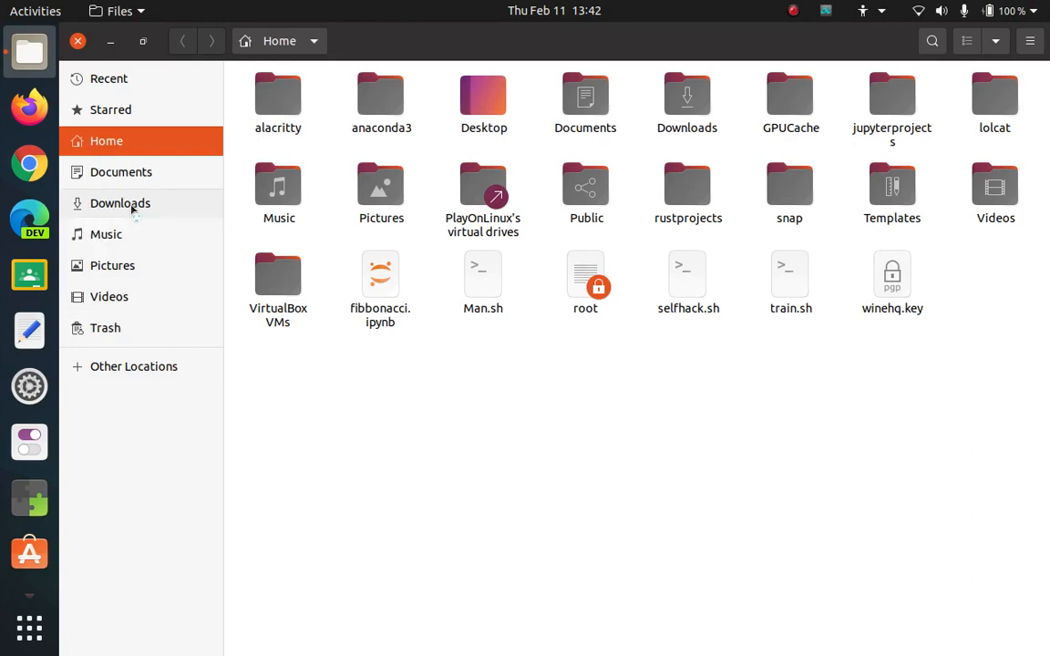
{"action": "left_click", "coordinate": [120, 202]}
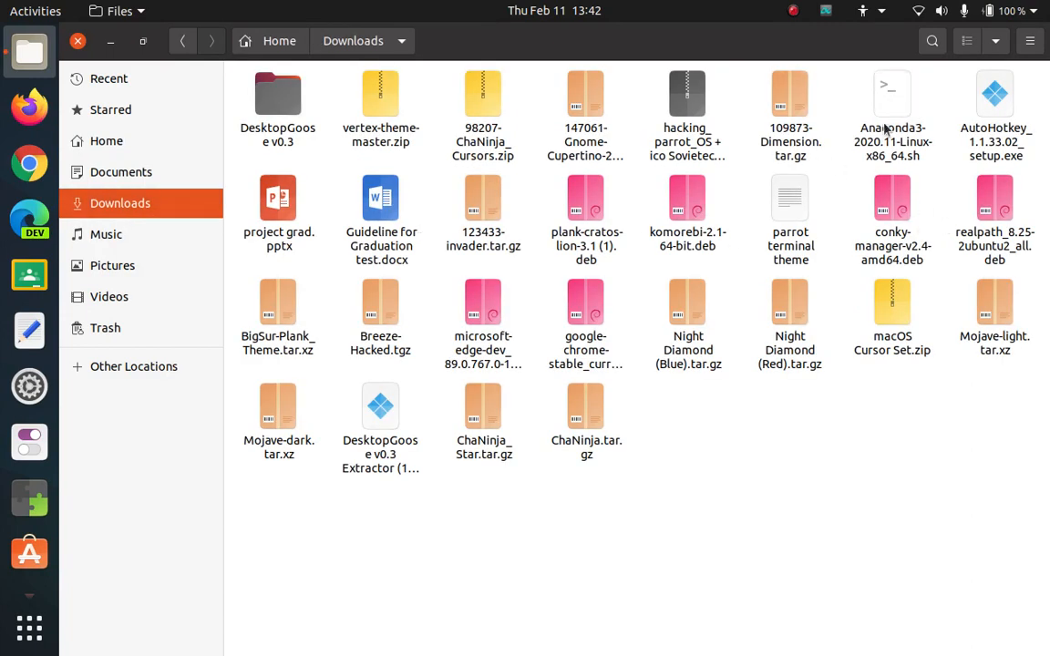
{"action": "mouse_move", "coordinate": [893, 114]}
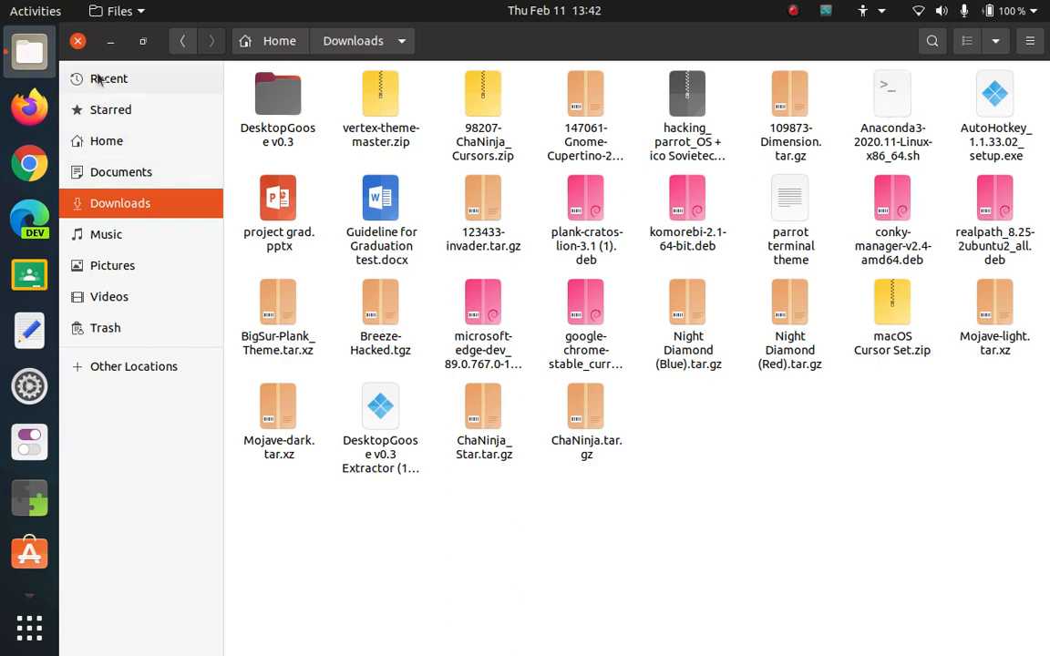
{"action": "left_click", "coordinate": [78, 41]}
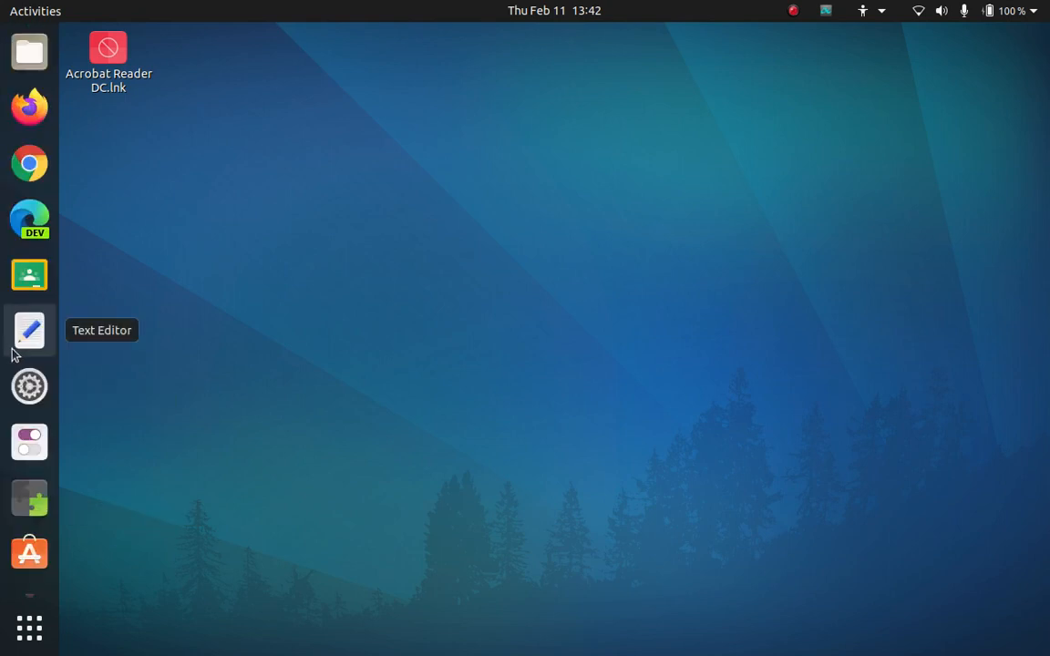
{"action": "mouse_move", "coordinate": [1044, 155]}
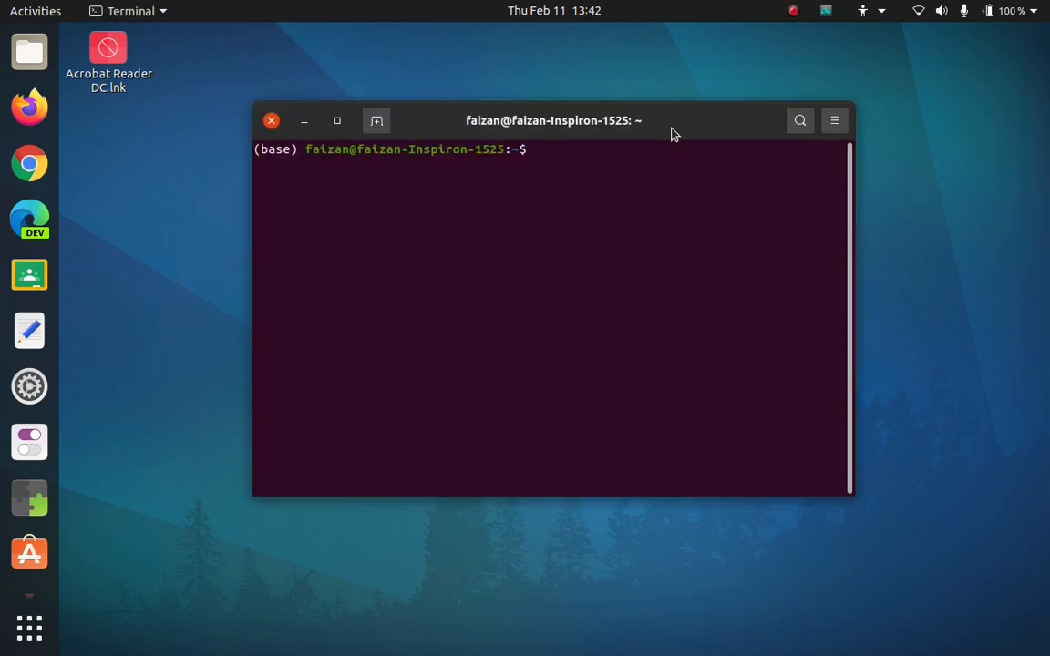
{"action": "mouse_move", "coordinate": [616, 170]}
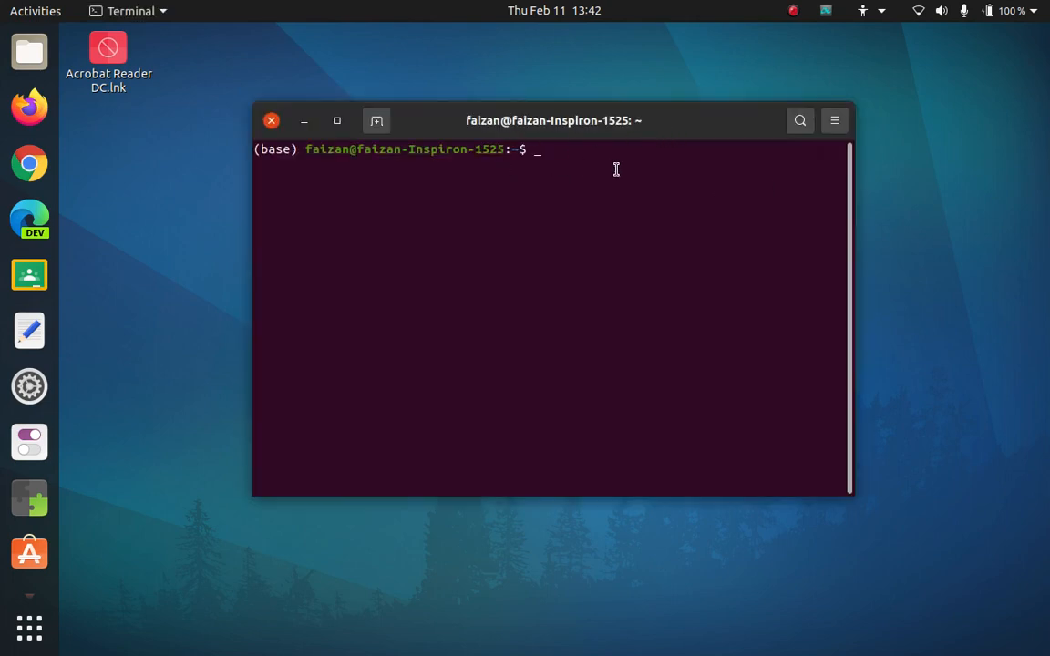
- Abandon the stray command, cd into Downloads and list its files
{"action": "type", "text": "sh A"}
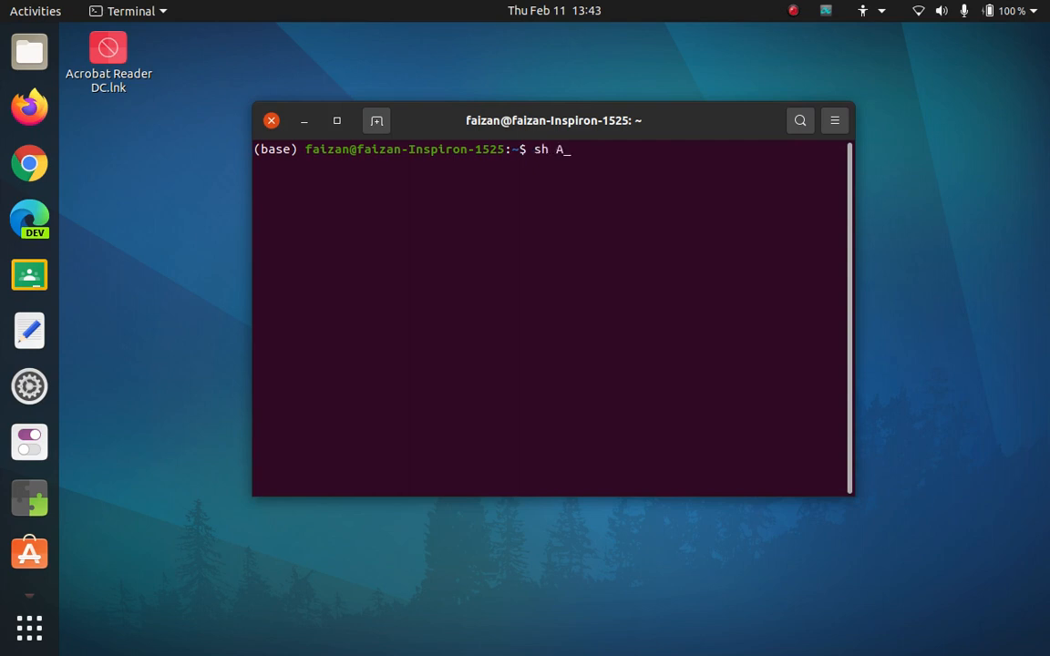
{"action": "type", "text": "n"}
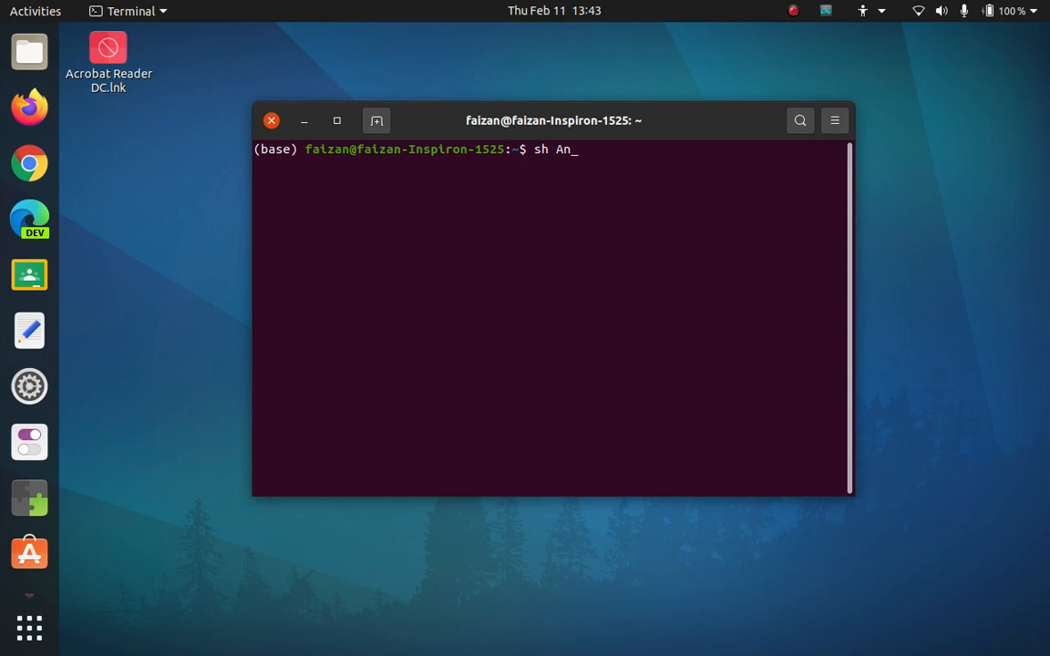
{"action": "key", "text": "ctrl+c"}
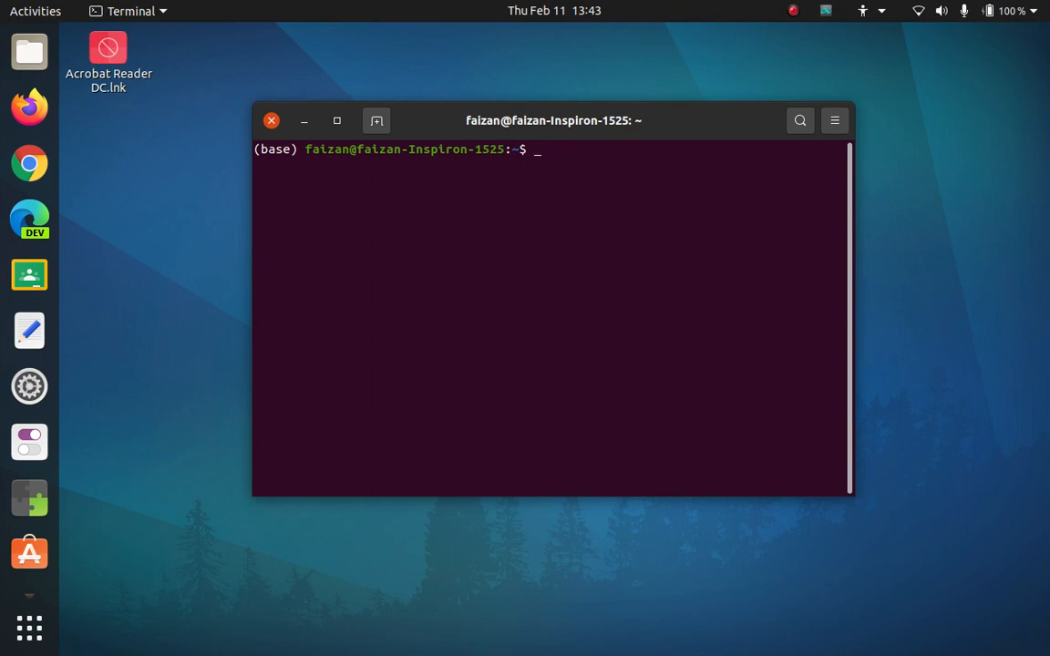
{"action": "type", "text": "cd D"}
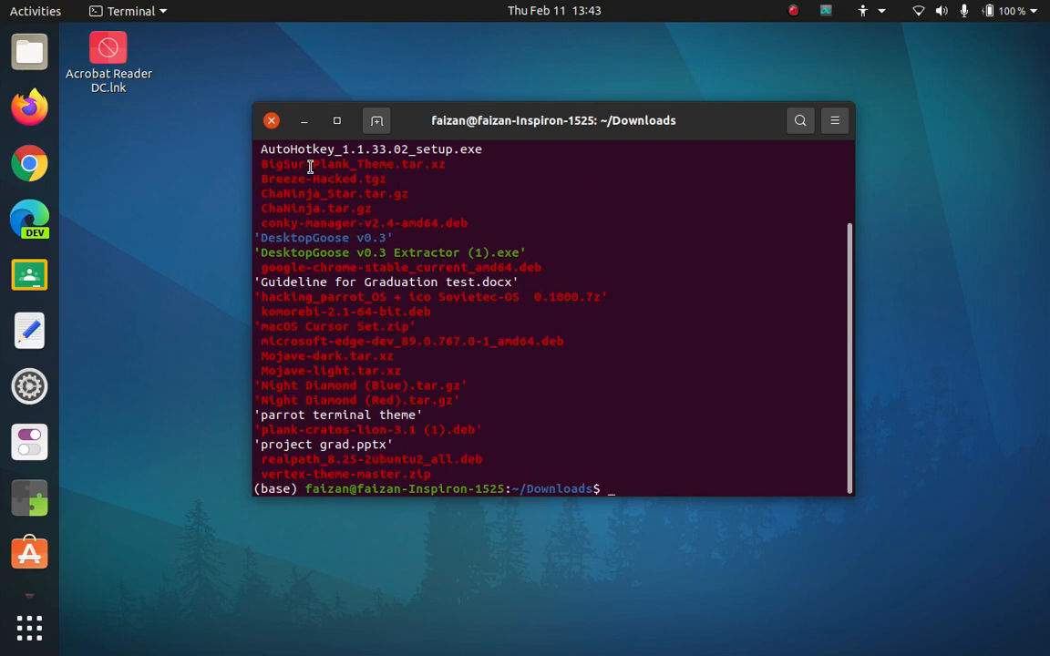
{"action": "mouse_move", "coordinate": [306, 349]}
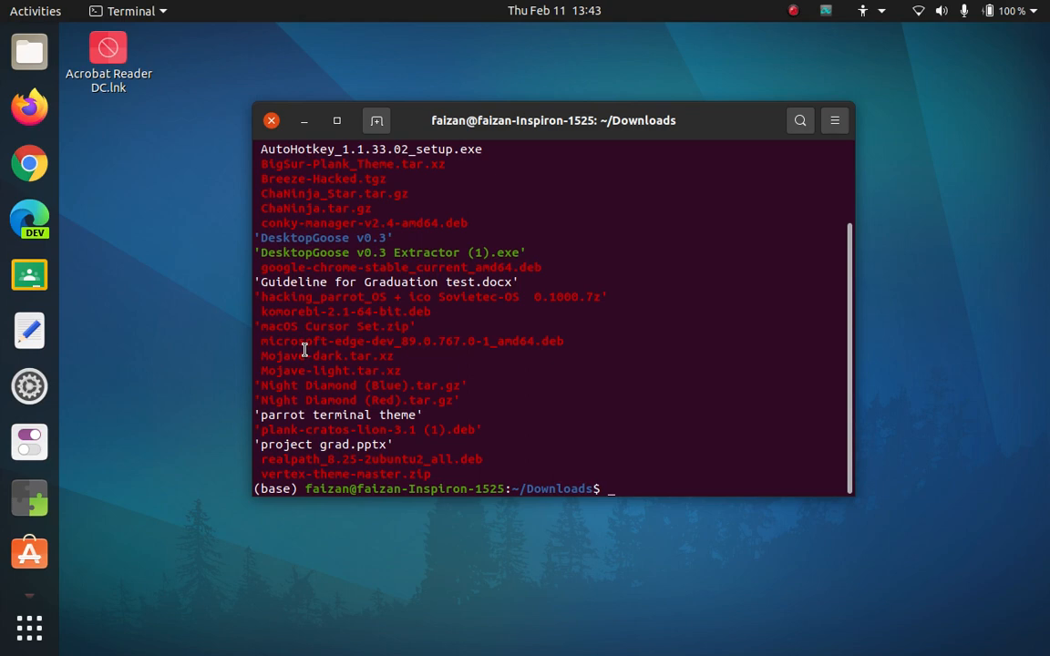
{"action": "type", "text": "ls"}
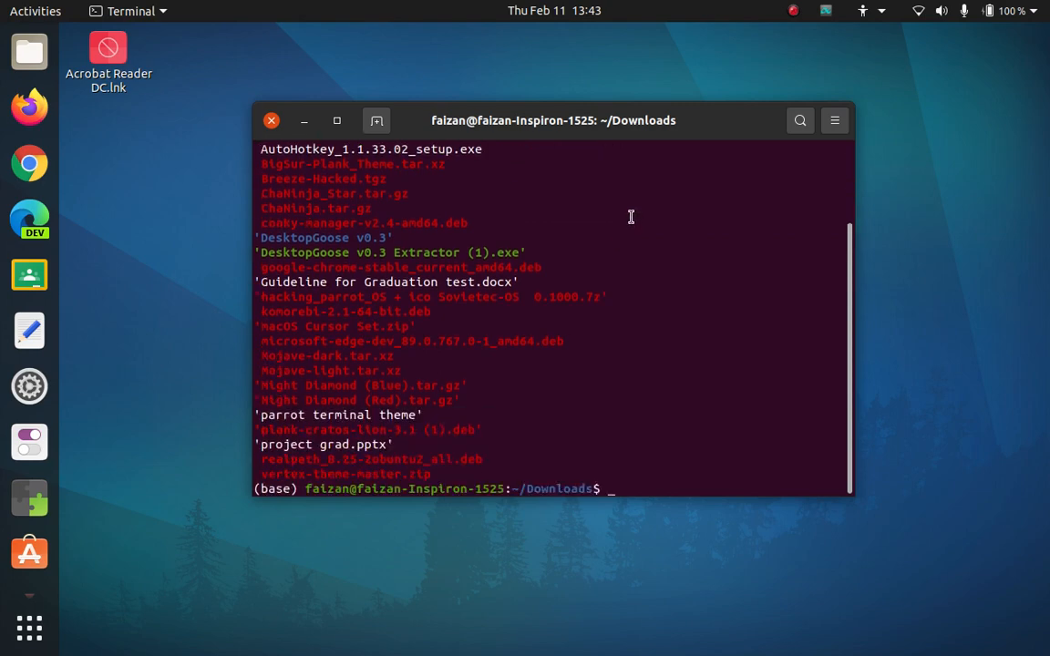
- Run the Anaconda3 2020.11 installer script with sh, tab-completing its file name
{"action": "type", "text": "sh"}
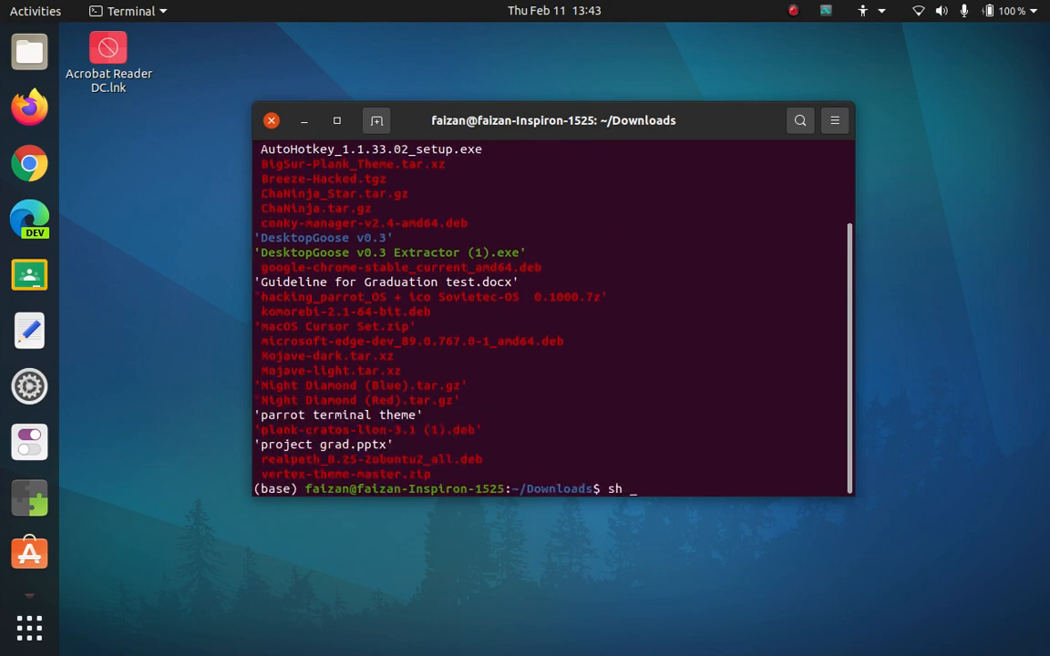
{"action": "type", "text": "An"}
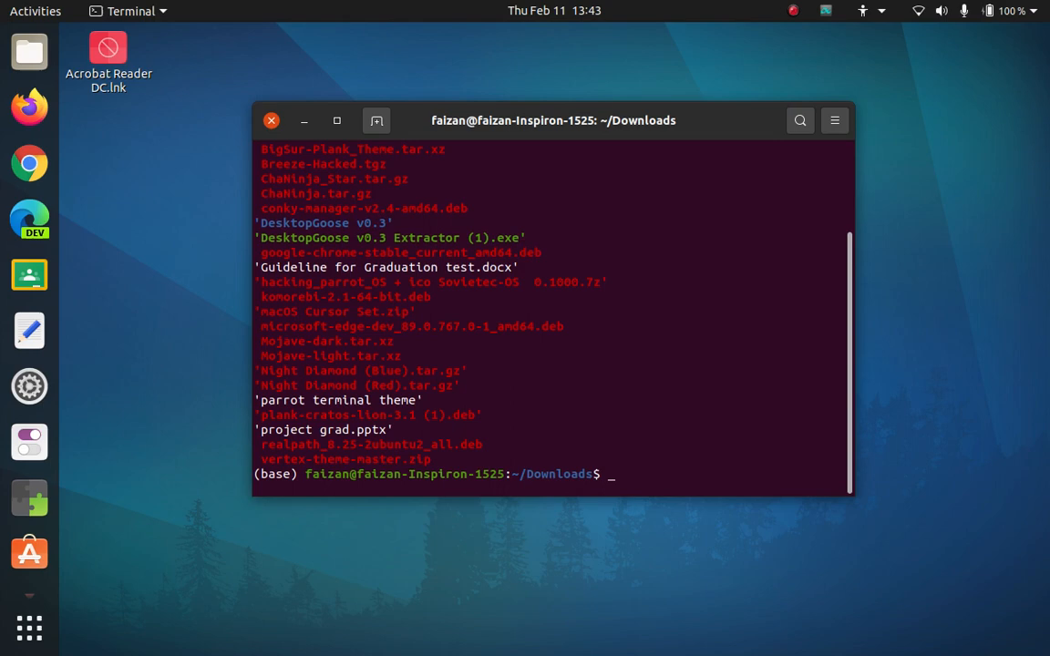
{"action": "type", "text": "ls"}
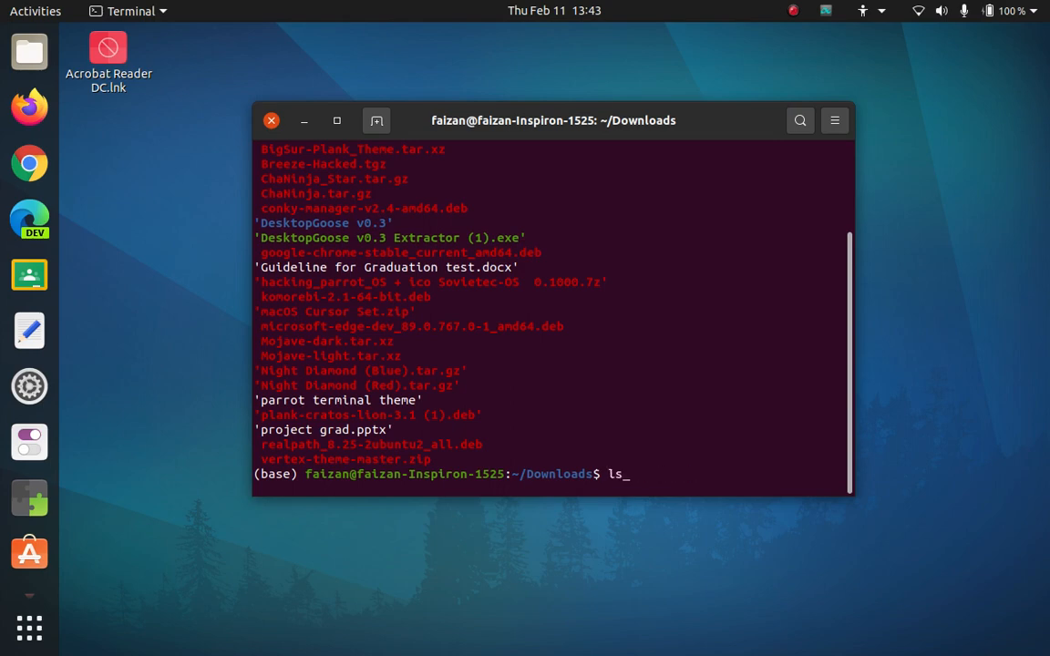
{"action": "type", "text": "sh"}
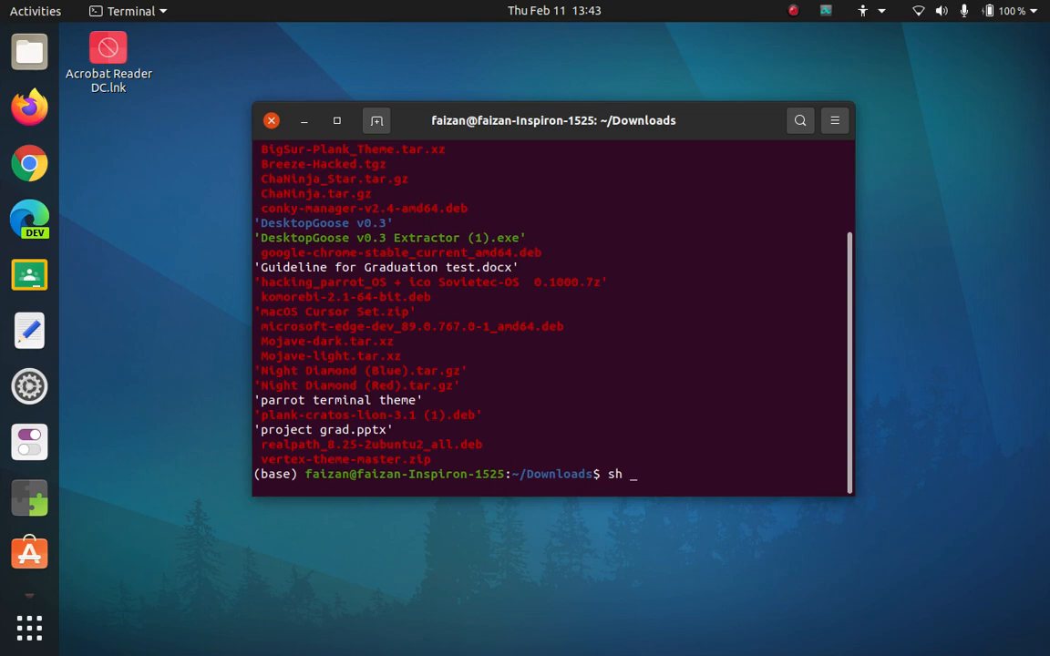
{"action": "type", "text": "ana"}
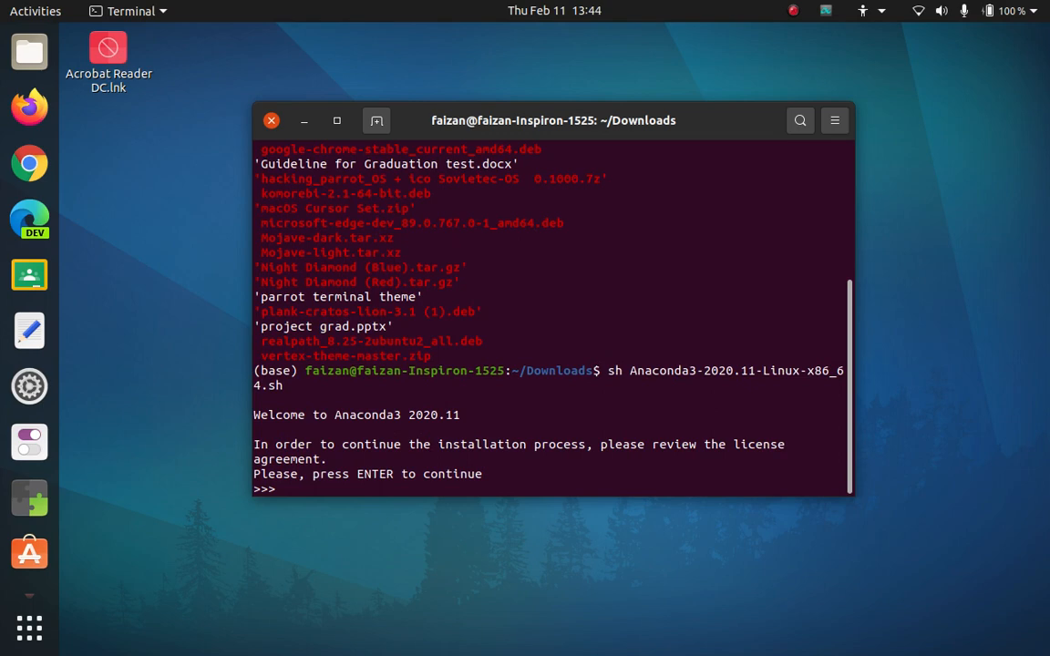
{"action": "mouse_move", "coordinate": [392, 419]}
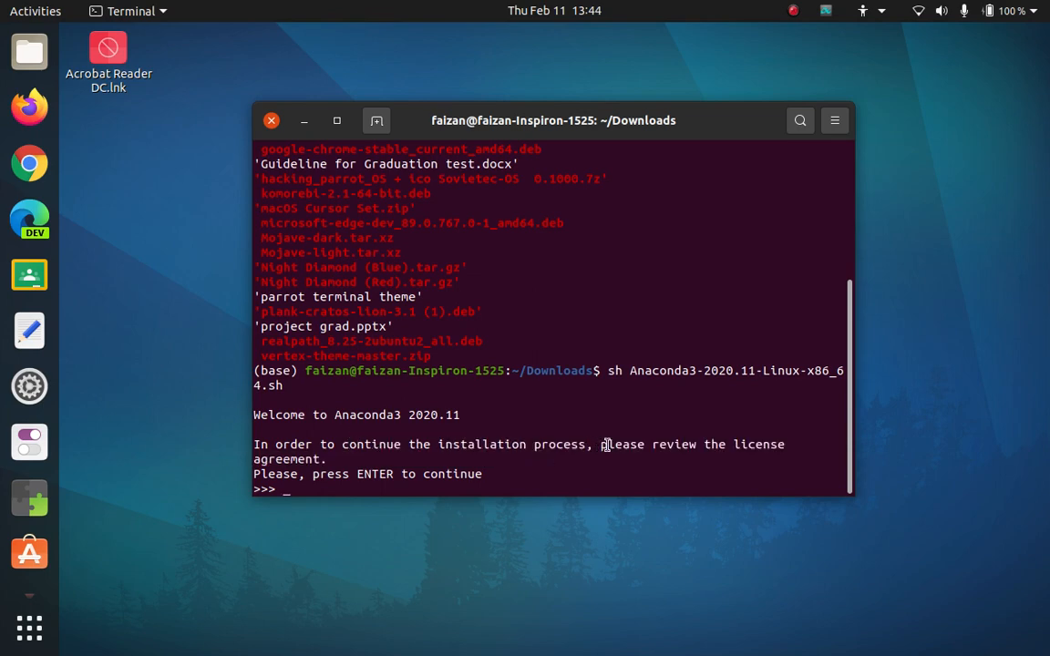
{"action": "mouse_move", "coordinate": [472, 475]}
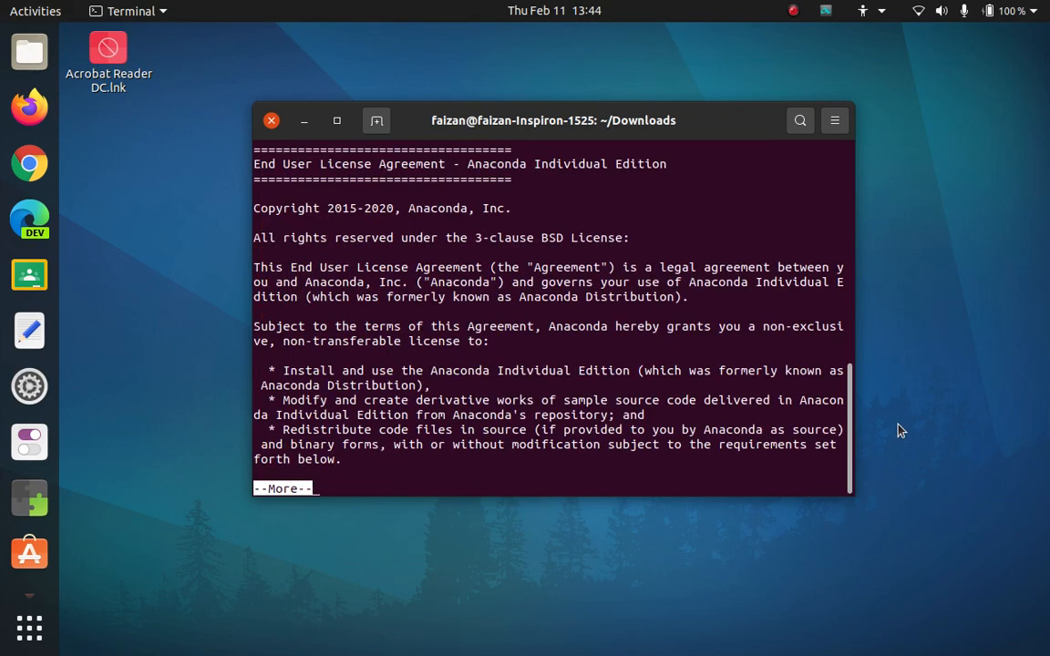
- Page through the license text with Space until the yes|no acceptance question
{"action": "key", "text": "space"}
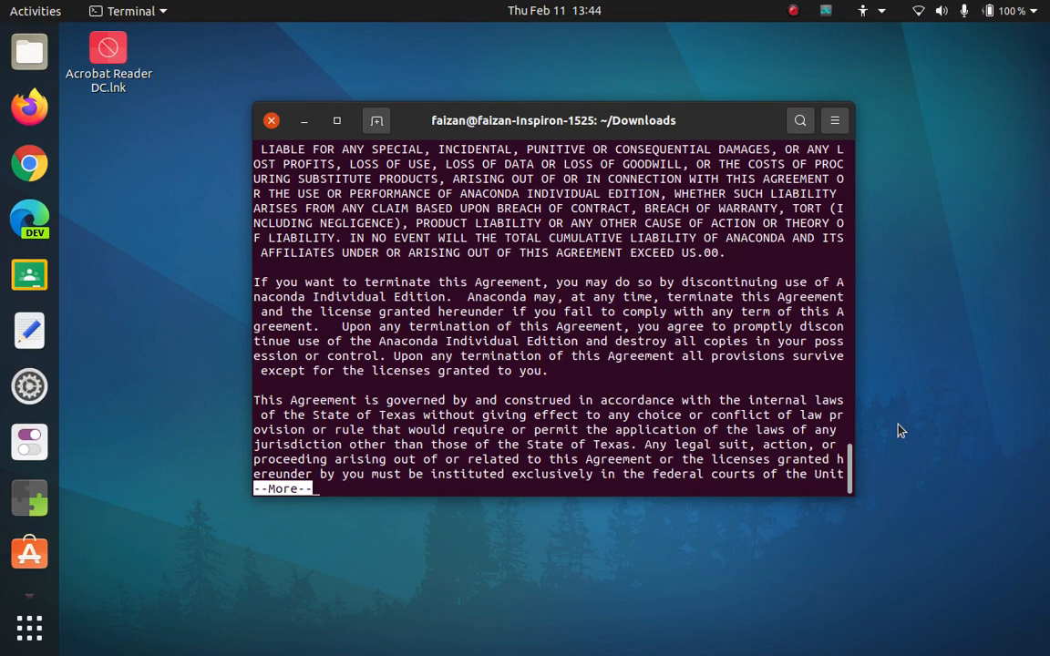
{"action": "key", "text": "space"}
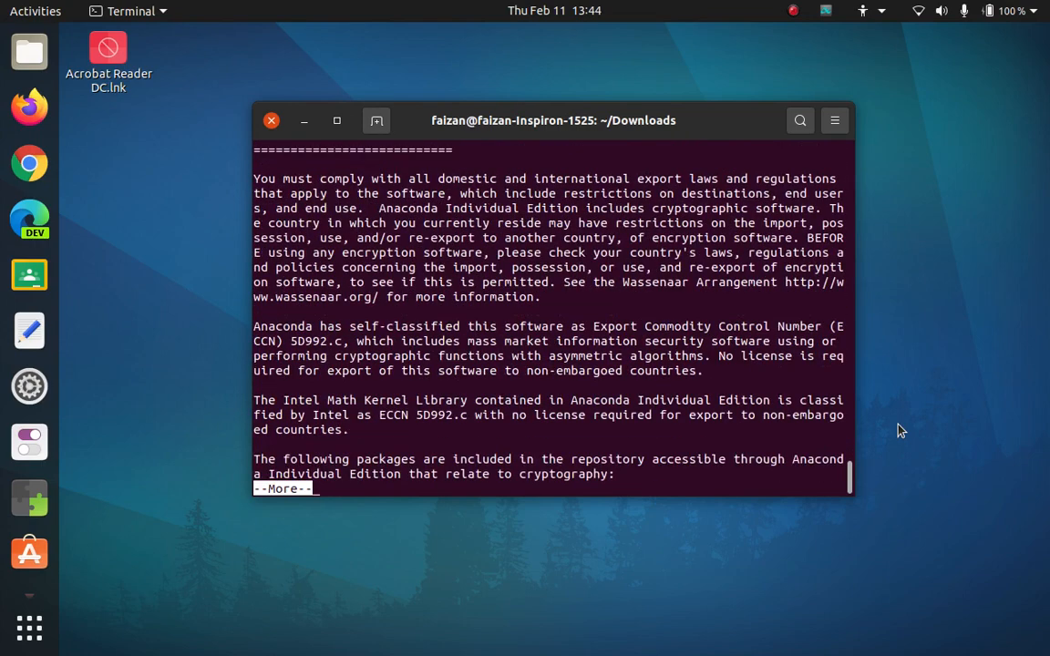
{"action": "key", "text": "space"}
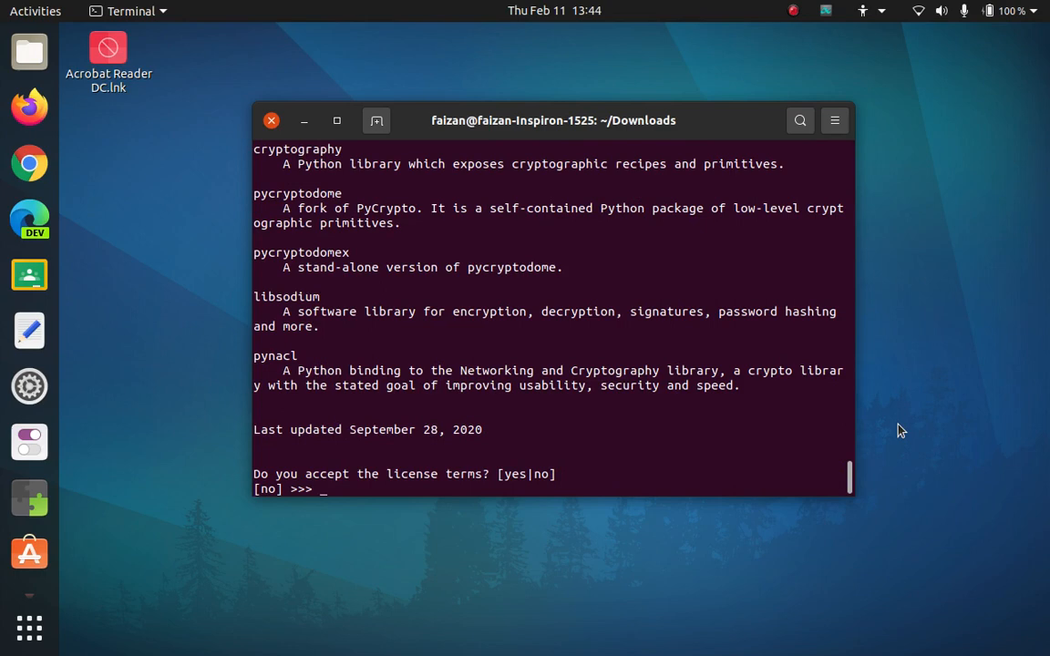
- Accept the license with yes, then abort at the install-location prompt
{"action": "type", "text": "yes"}
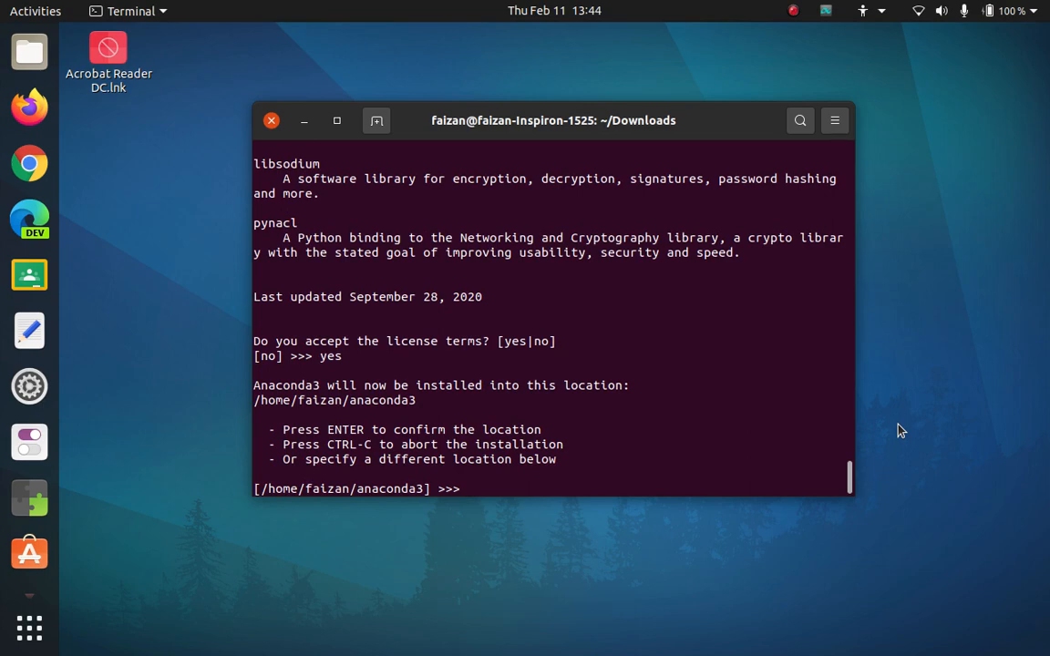
{"action": "key", "text": "ctrl+c"}
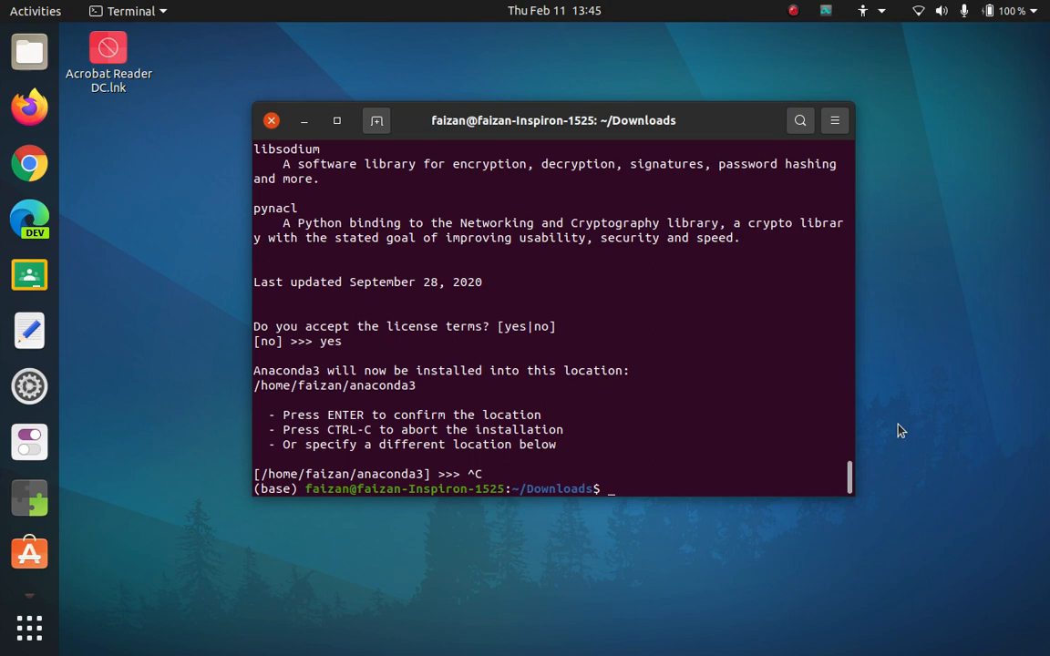
{"action": "left_click", "coordinate": [271, 120]}
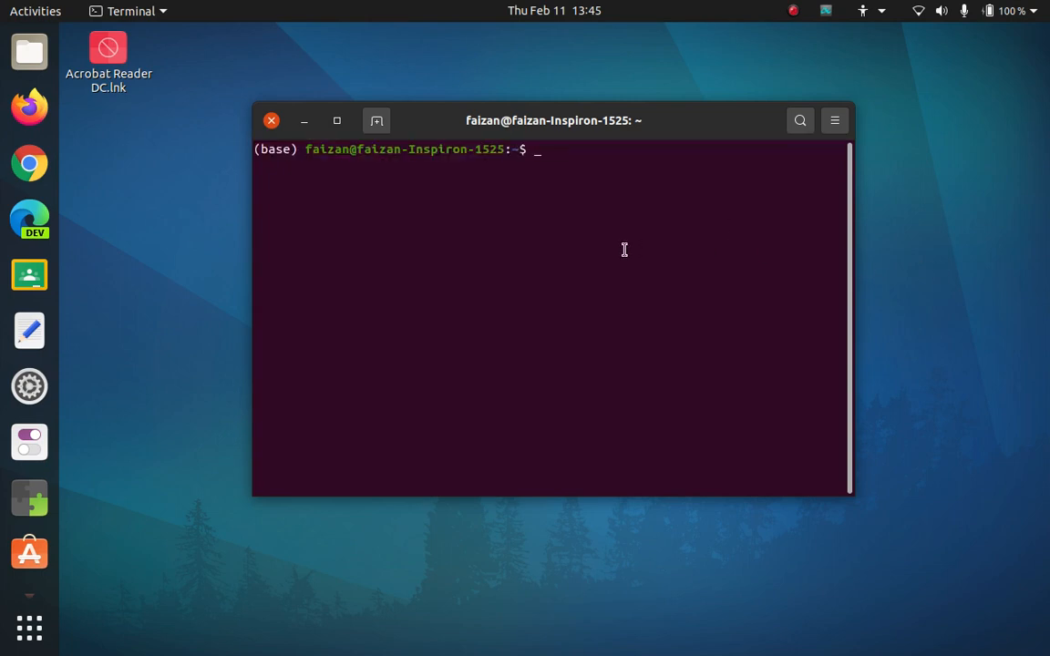
- Type anaconda-navigator at the home-folder prompt, correcting a typo along the way
{"action": "type", "text": "anac"}
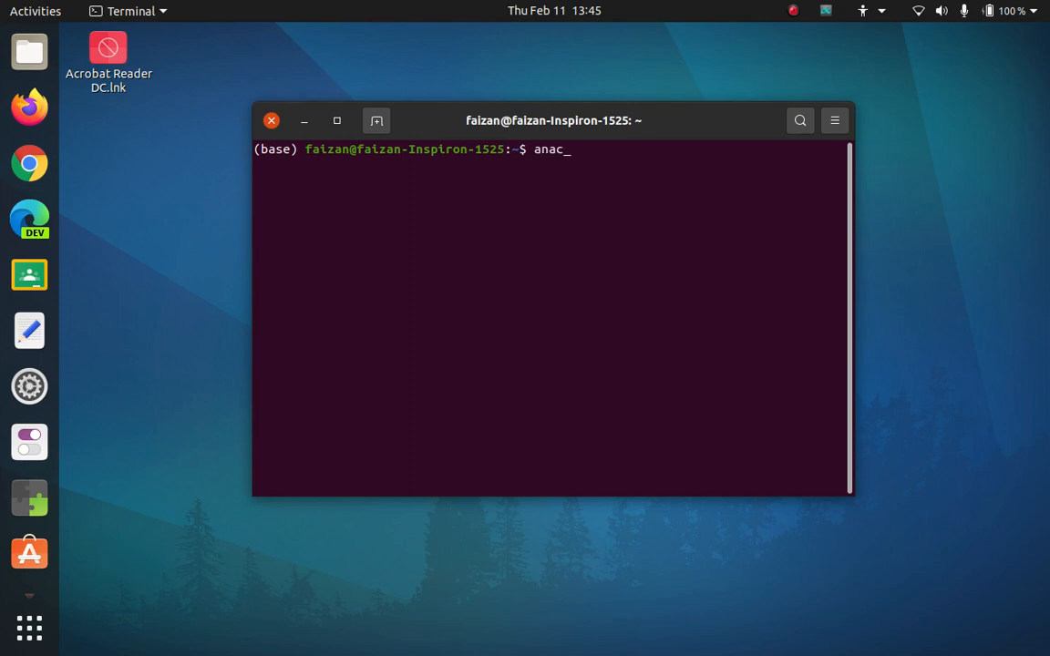
{"action": "type", "text": "on"}
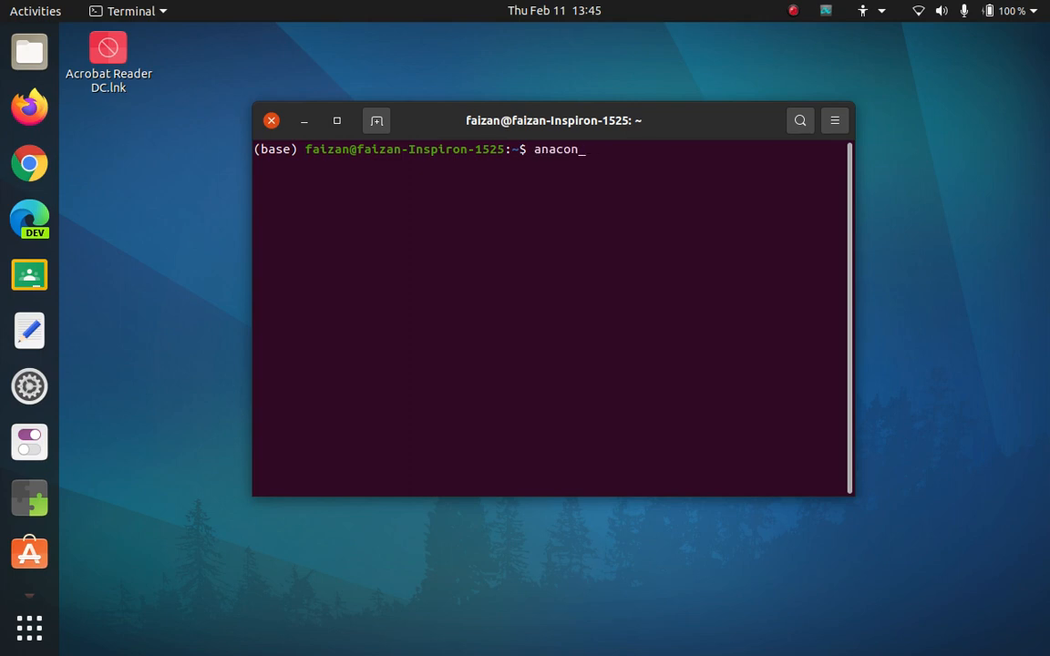
{"action": "key", "text": "BackSpace"}
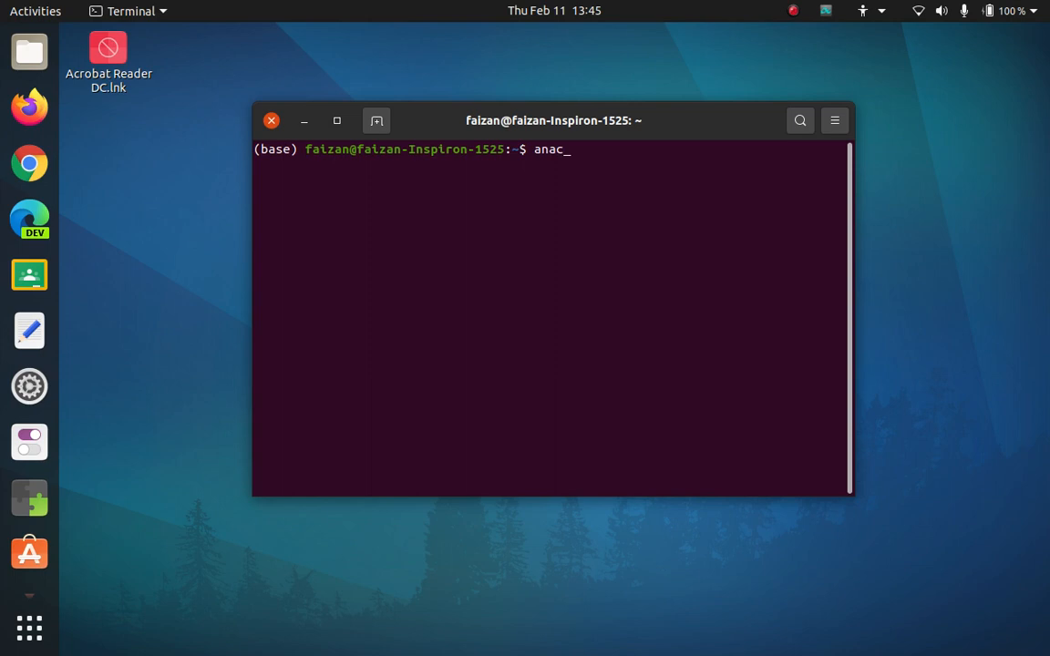
{"action": "type", "text": "o"}
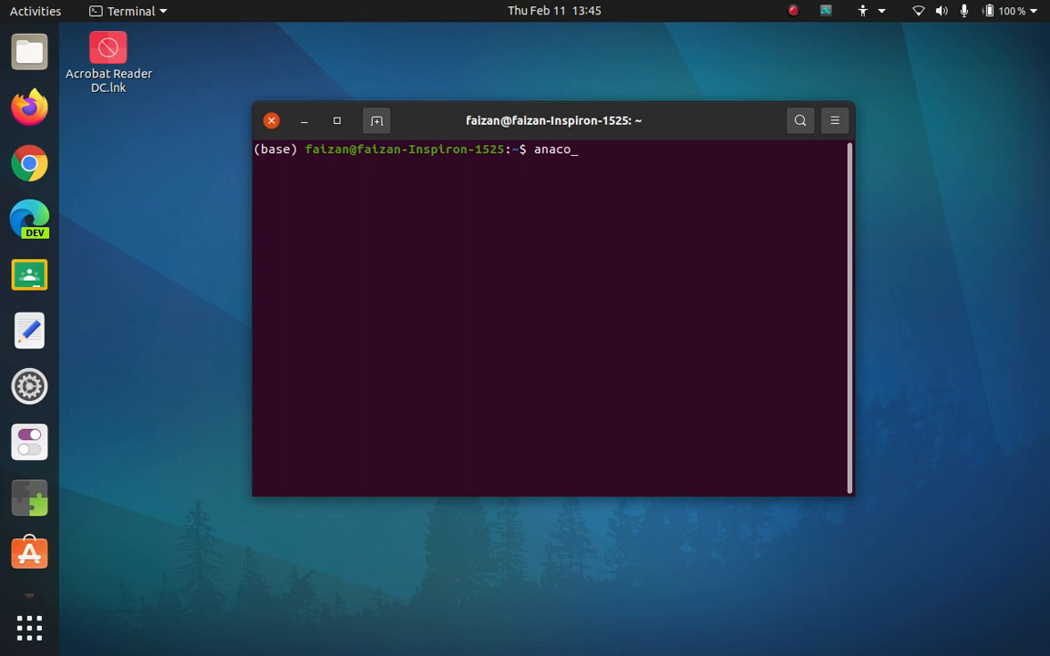
{"action": "type", "text": "nda"}
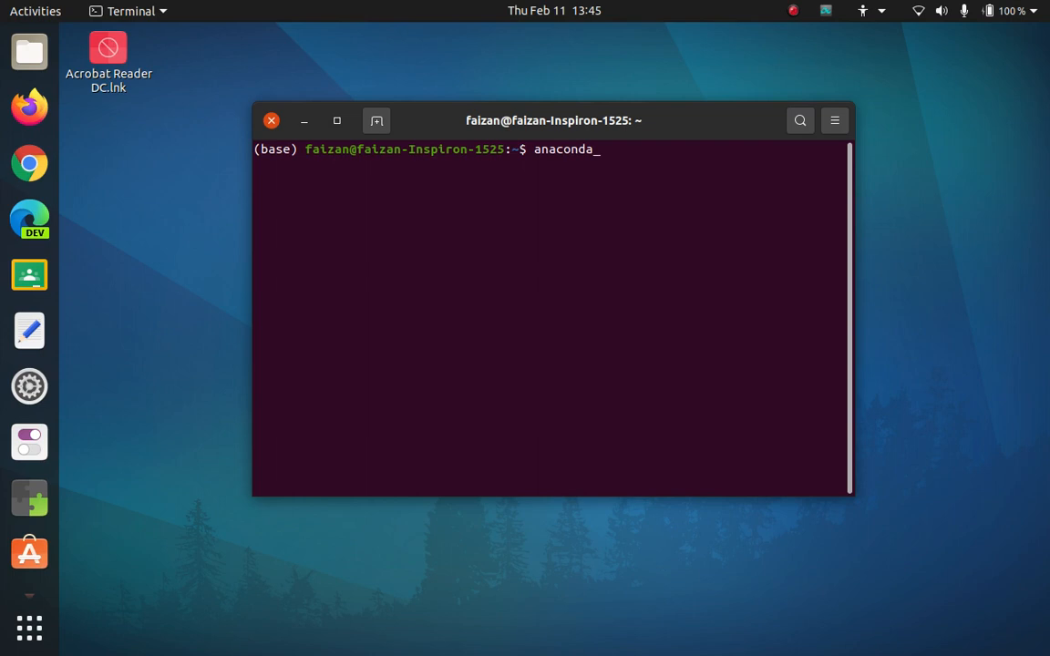
{"action": "type", "text": "-"}
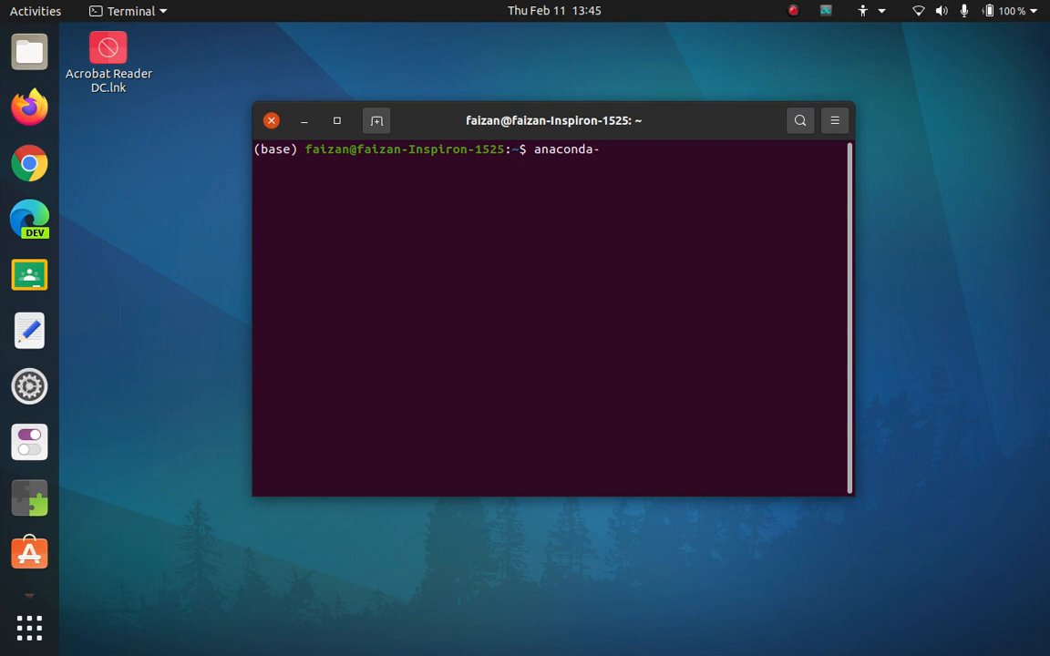
{"action": "type", "text": "navigator"}
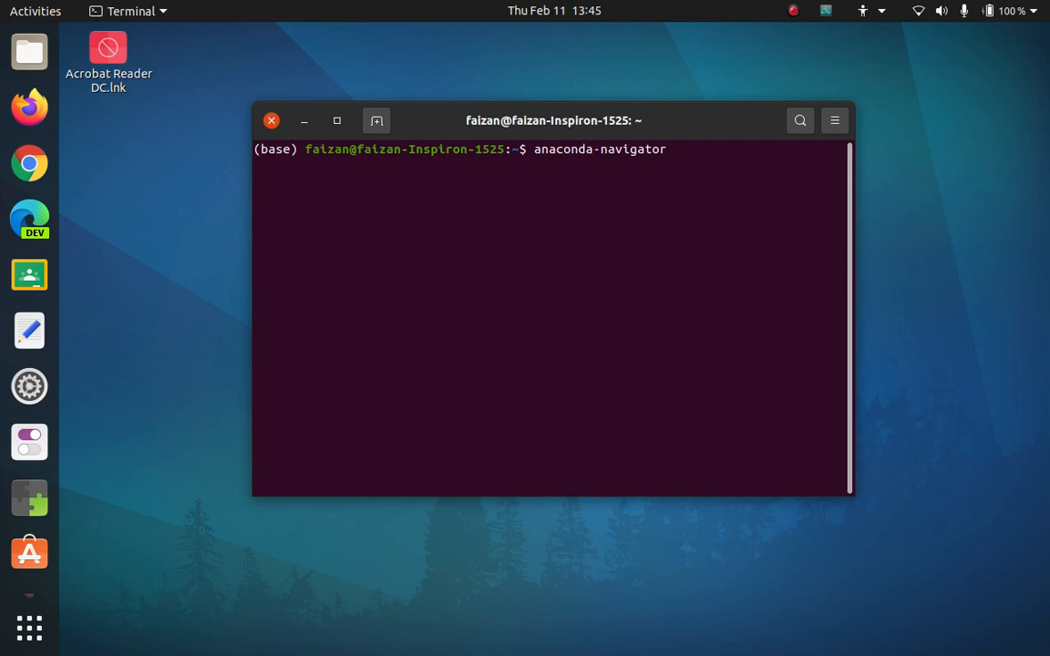
{"action": "key", "text": "Return"}
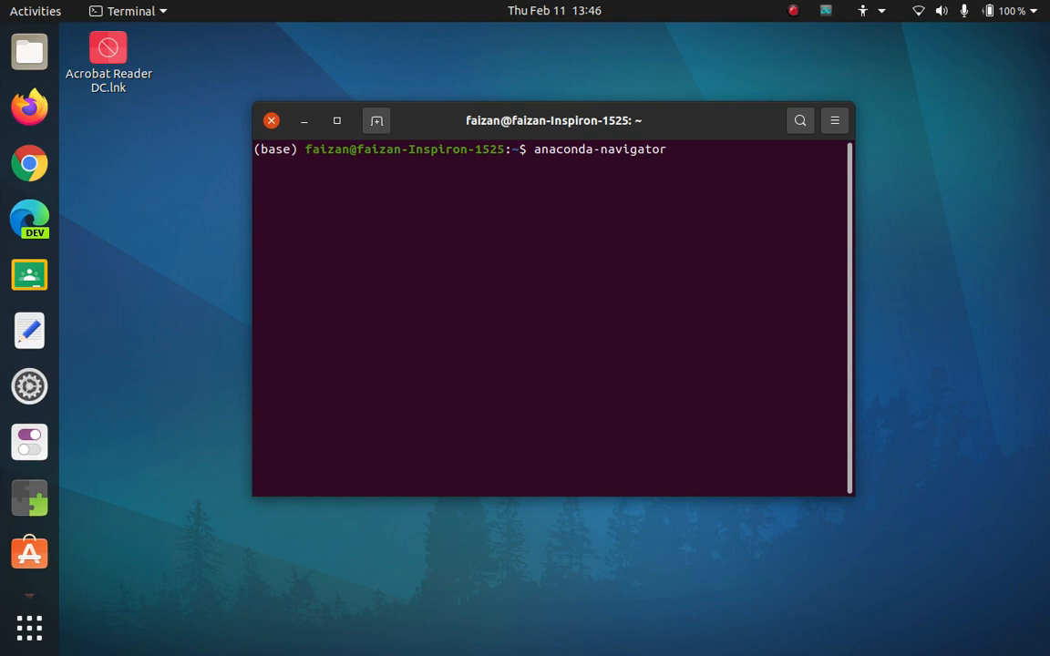
- Run anaconda-navigator, stop it after the unreachable advertisement URL error, and begin typing clear
{"action": "key", "text": "Return"}
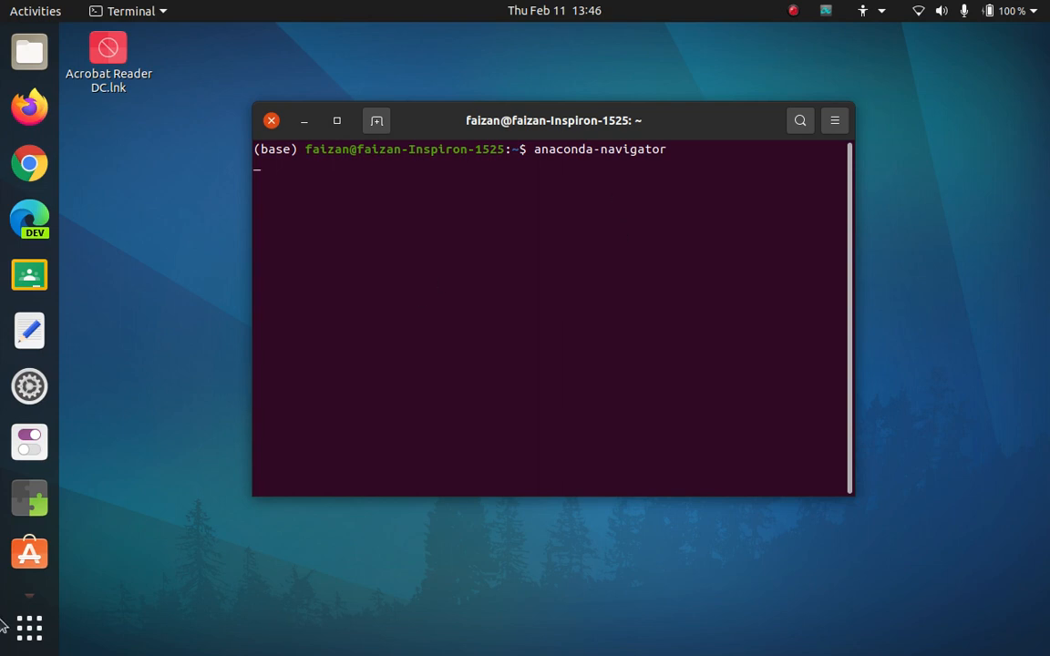
{"action": "mouse_move", "coordinate": [29, 628]}
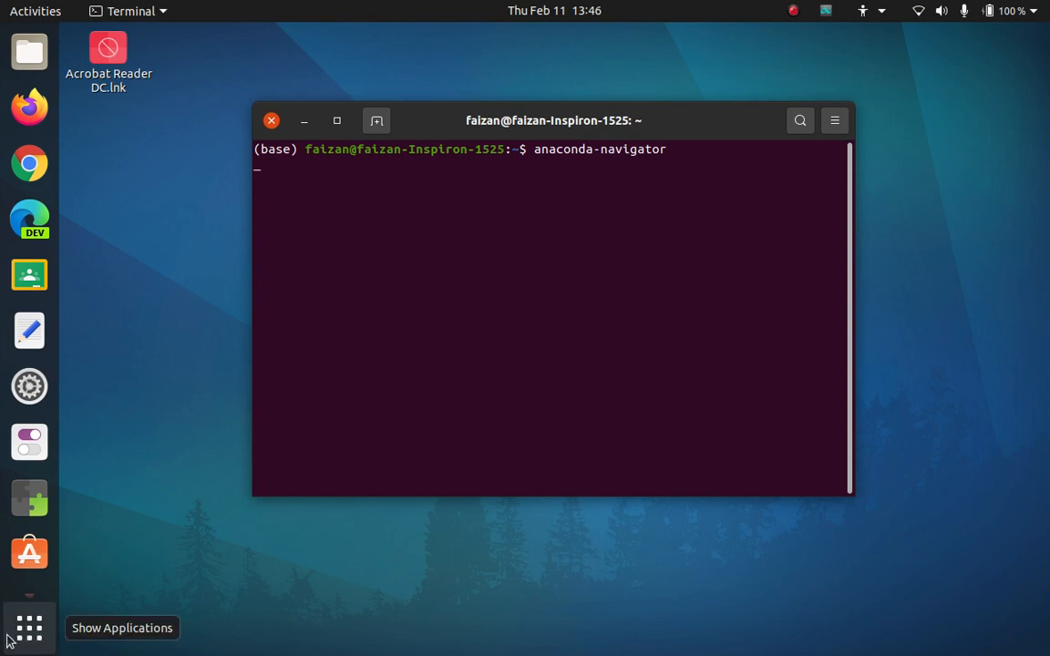
{"action": "mouse_move", "coordinate": [520, 135]}
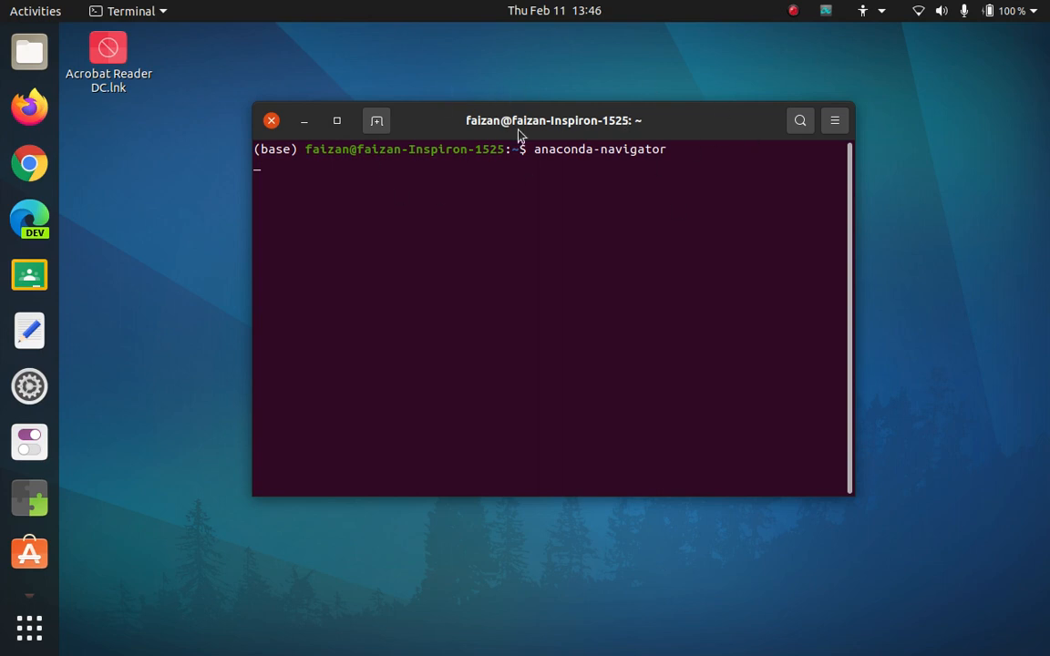
{"action": "mouse_move", "coordinate": [624, 181]}
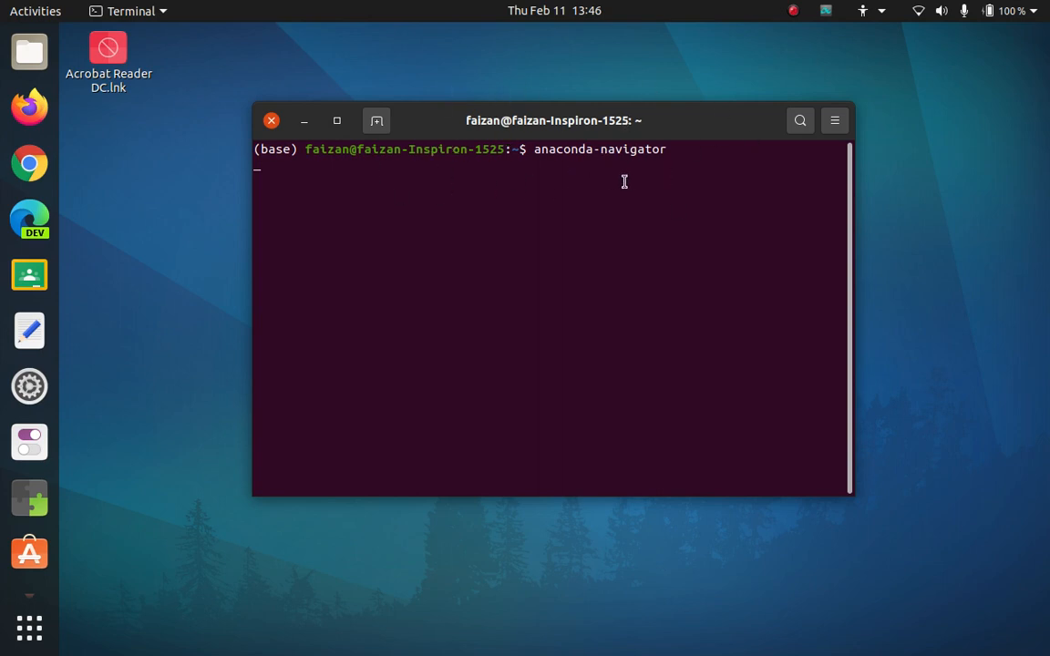
{"action": "mouse_move", "coordinate": [627, 70]}
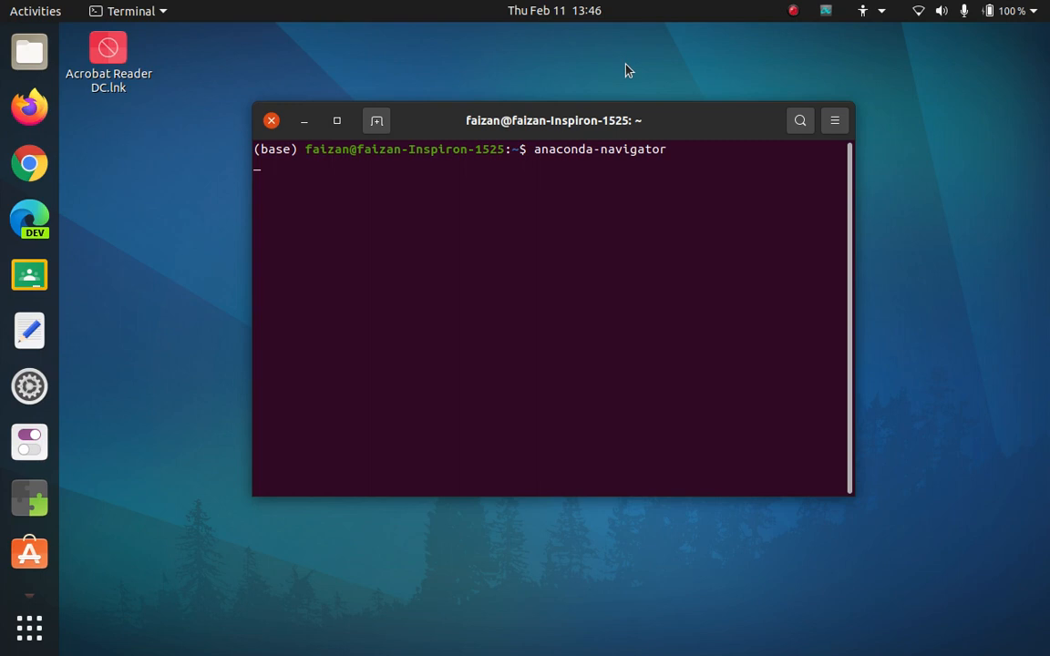
{"action": "mouse_move", "coordinate": [892, 201]}
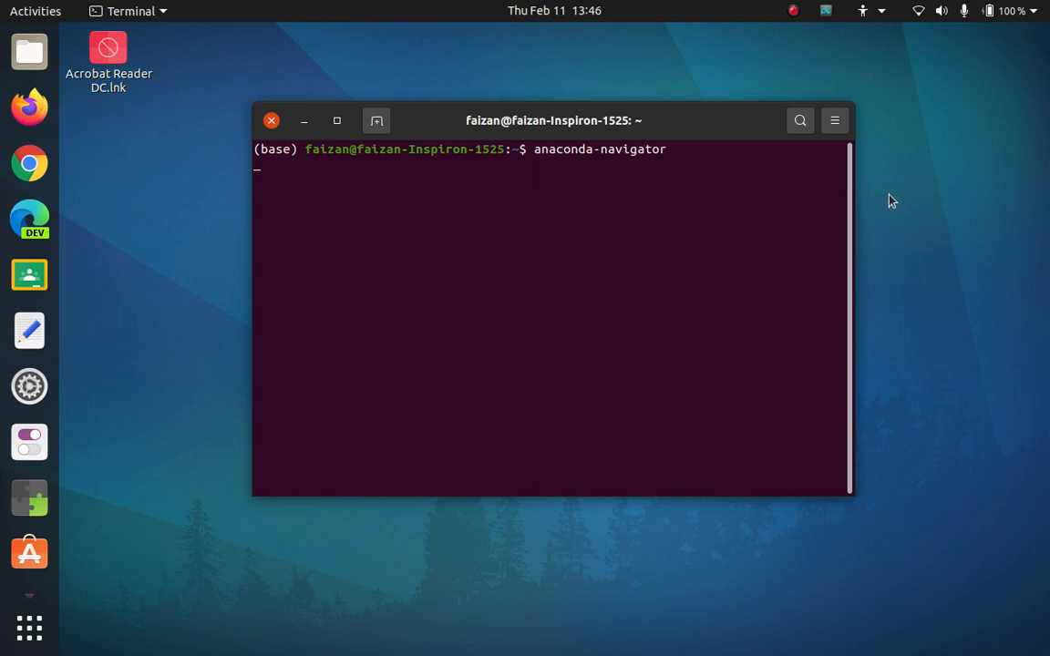
{"action": "mouse_move", "coordinate": [567, 158]}
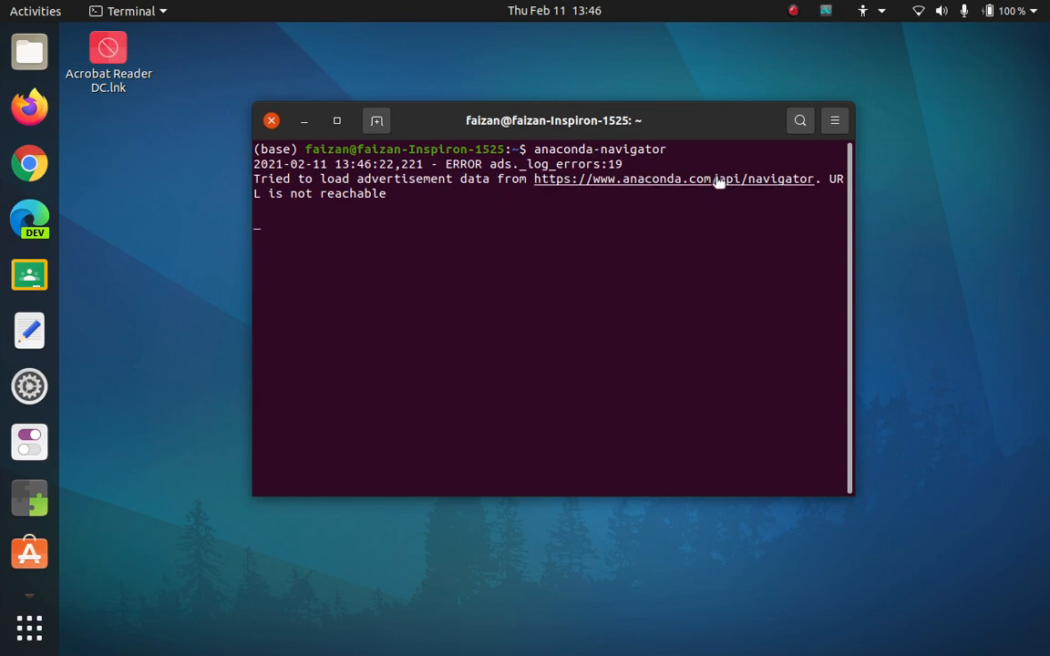
{"action": "mouse_move", "coordinate": [694, 222]}
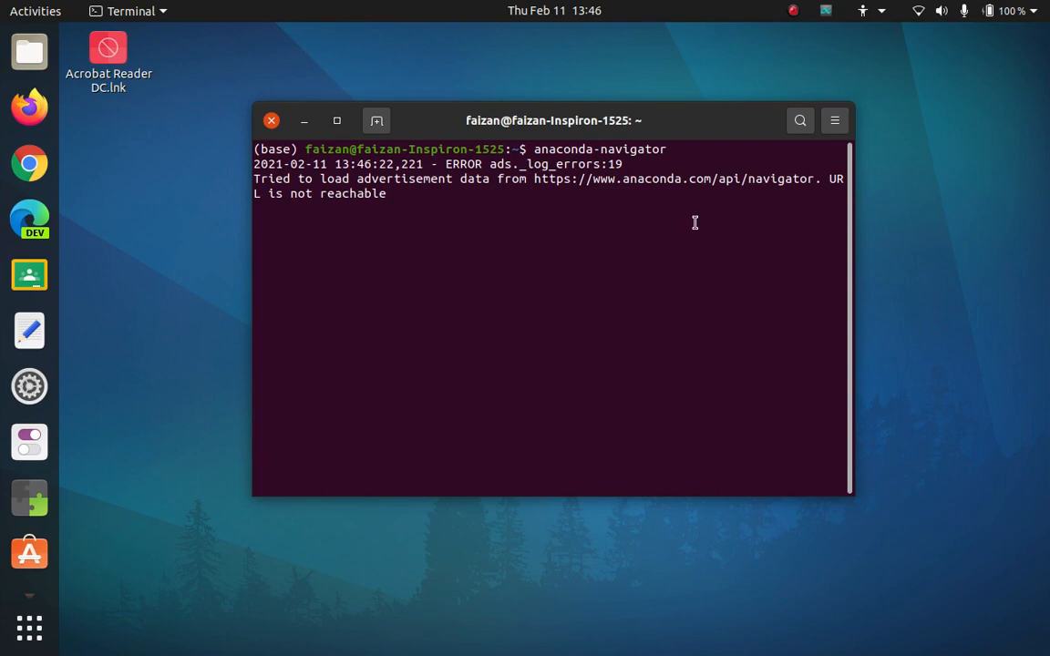
{"action": "key", "text": "ctrl+c"}
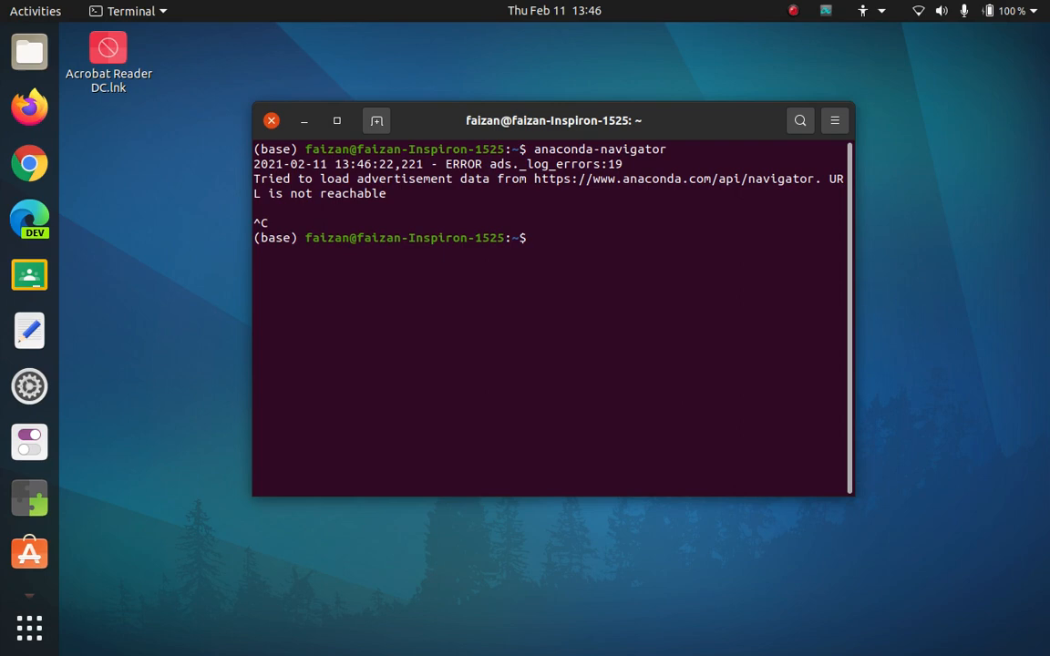
{"action": "type", "text": "clea"}
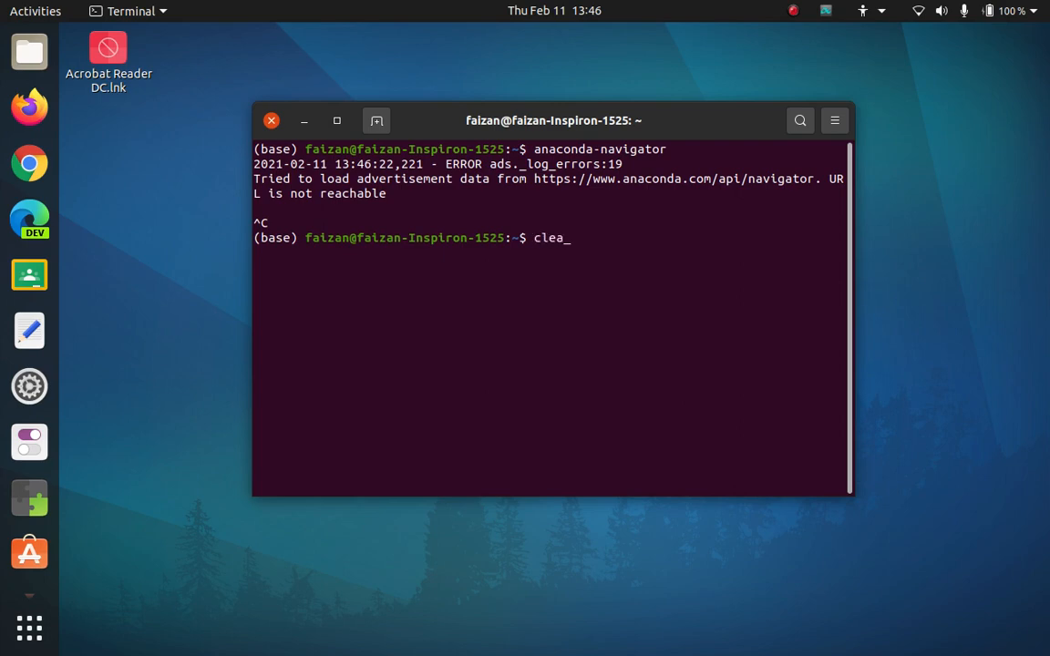